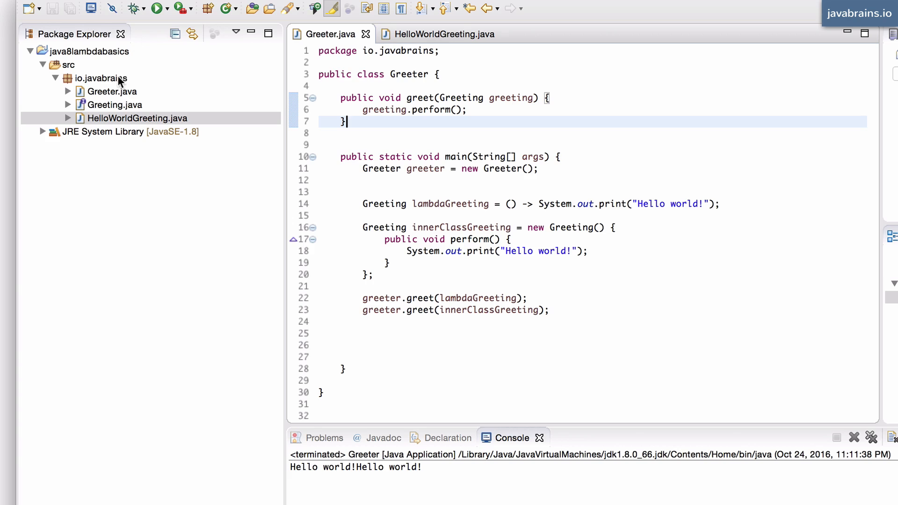
Step: Create class TypeInferenceExample in io.javabrains with a generated main method stub
{"action": "right_click", "coordinate": [101, 79]}
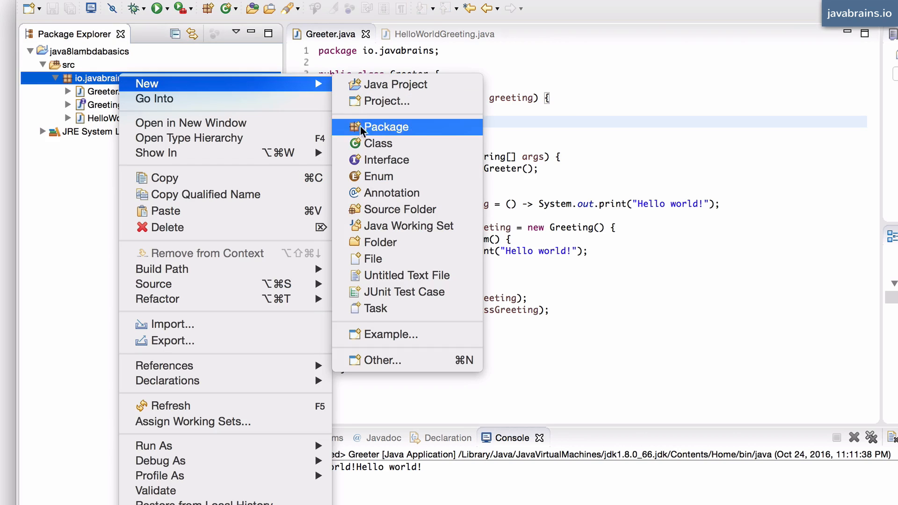
{"action": "left_click", "coordinate": [378, 144]}
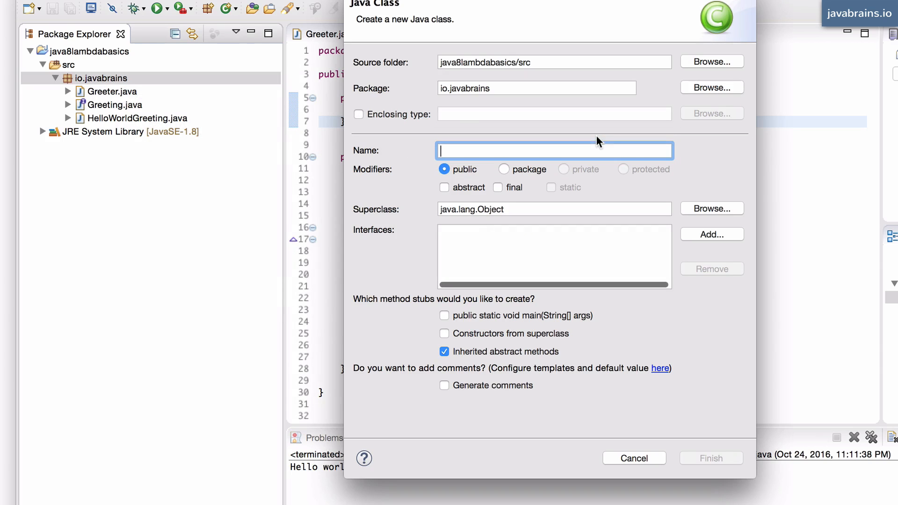
{"action": "type", "text": "TypeInferenceExample"}
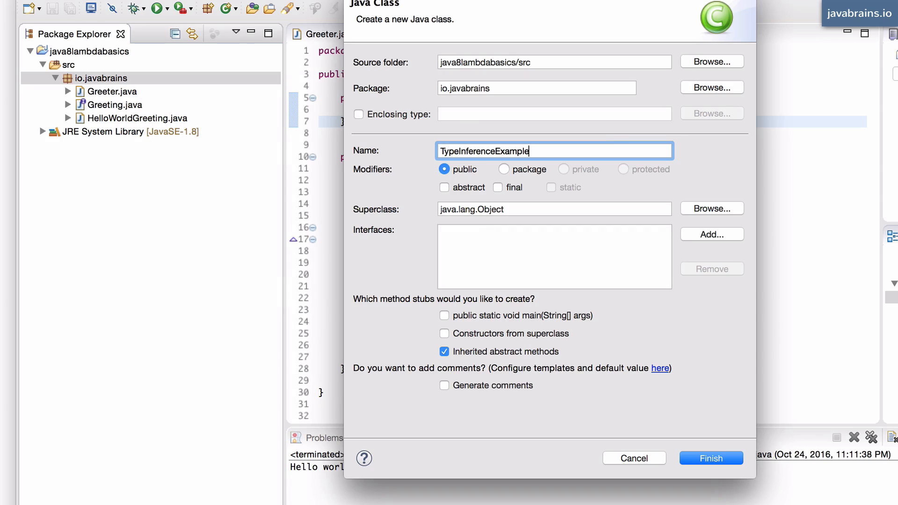
{"action": "left_click", "coordinate": [443, 316]}
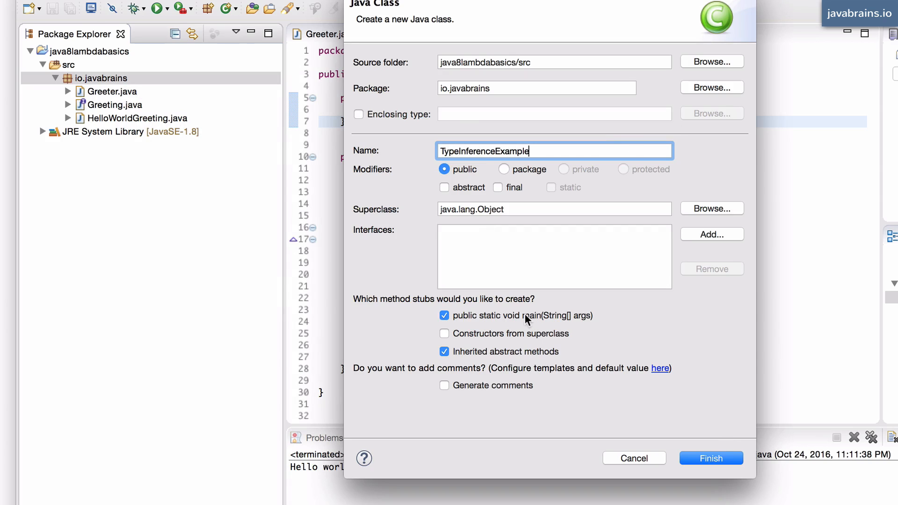
{"action": "left_click", "coordinate": [711, 459]}
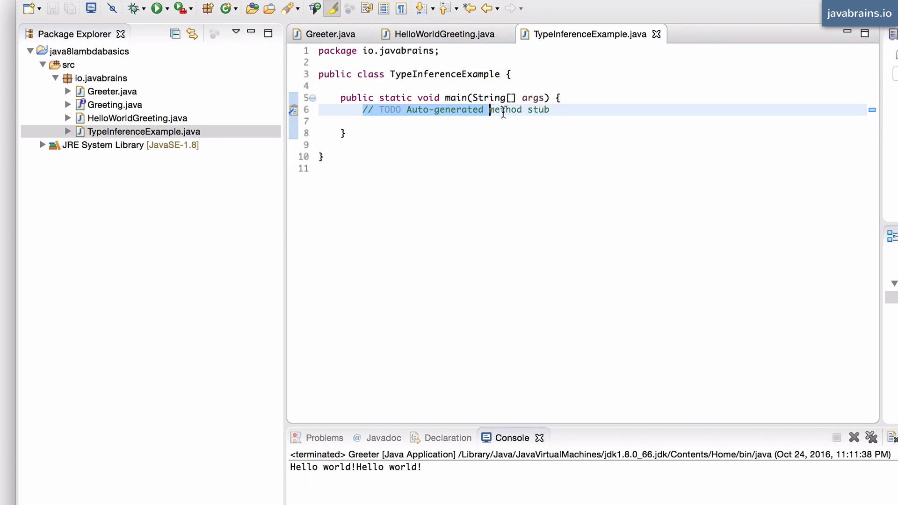
Step: Remove the TODO comment and declare a nested interface StringLengthLambda
{"action": "key", "text": "Delete"}
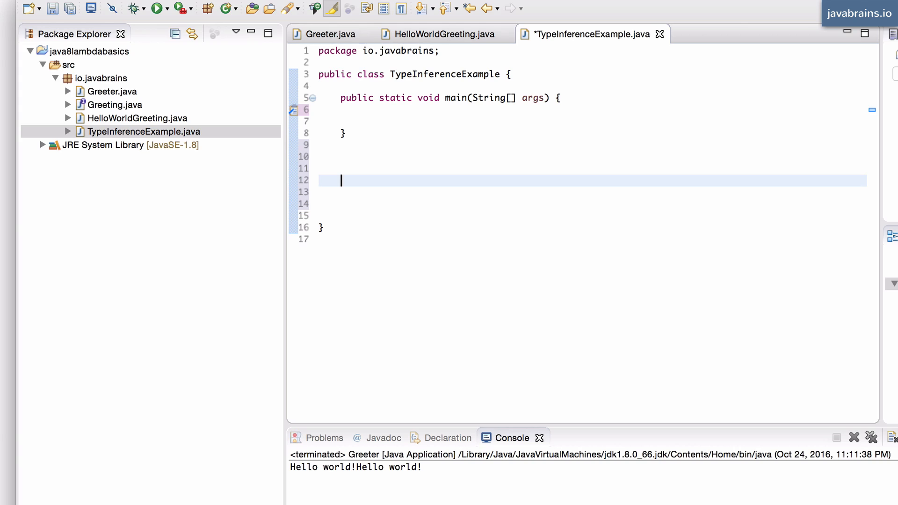
{"action": "type", "text": "inte"}
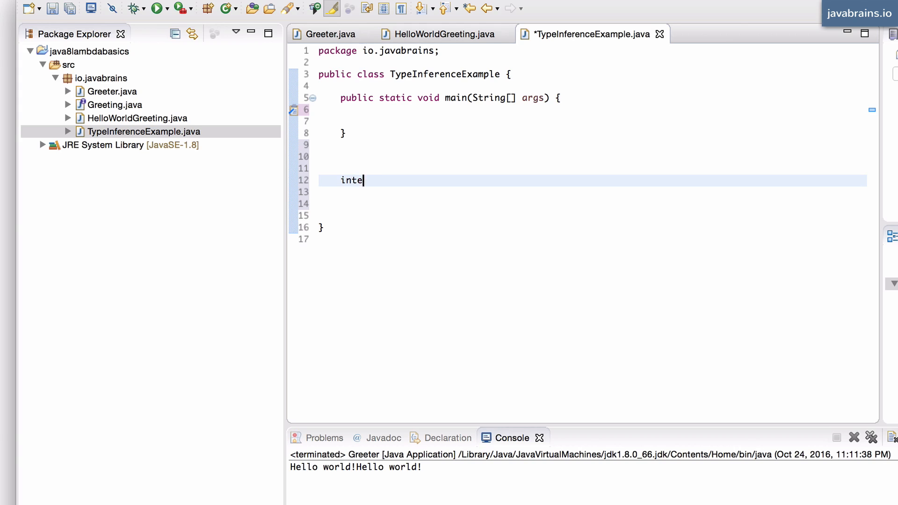
{"action": "type", "text": "rface Str"}
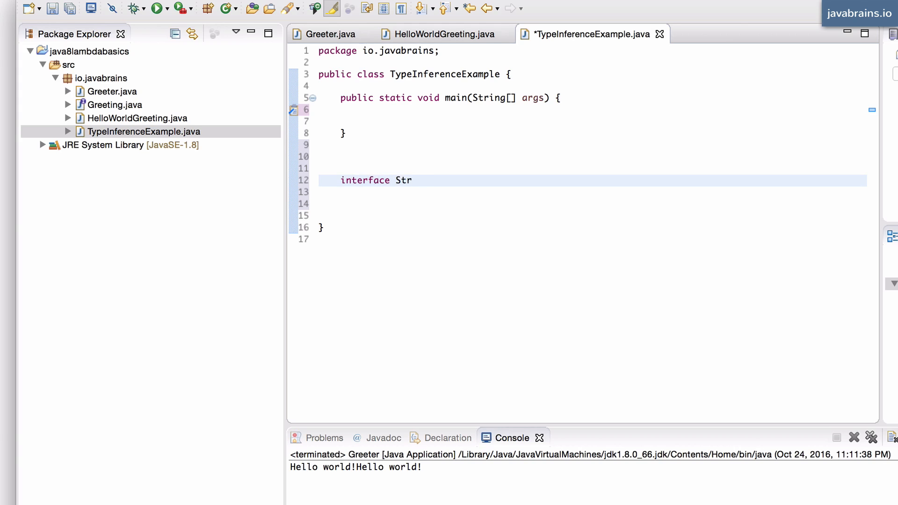
{"action": "type", "text": "ingLengthL"}
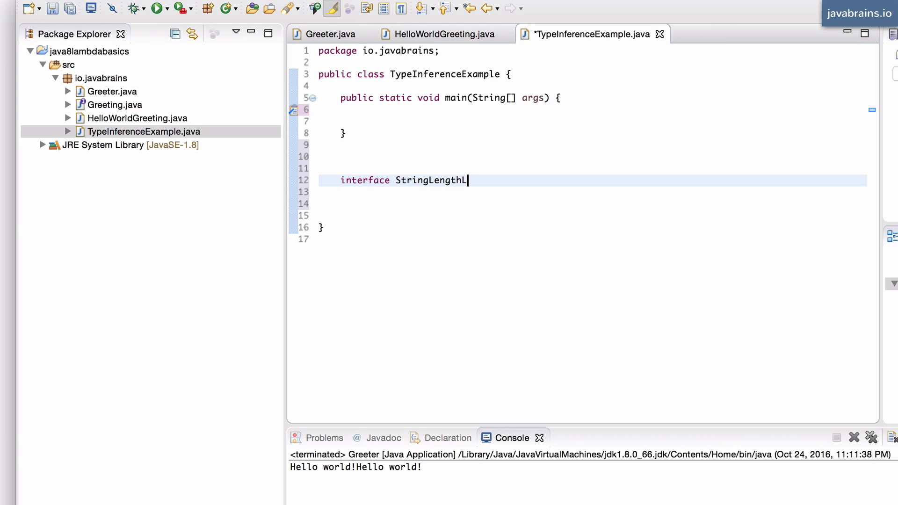
{"action": "type", "text": "ambda"}
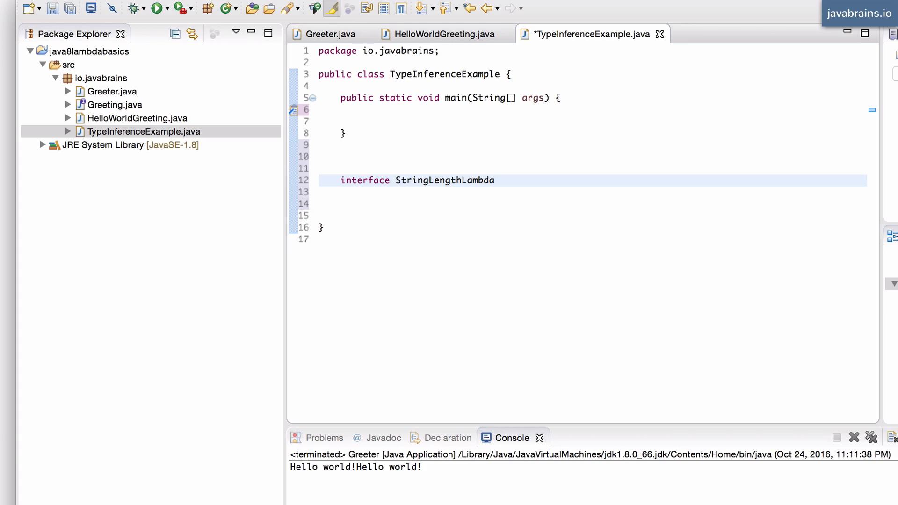
{"action": "type", "text": "{"}
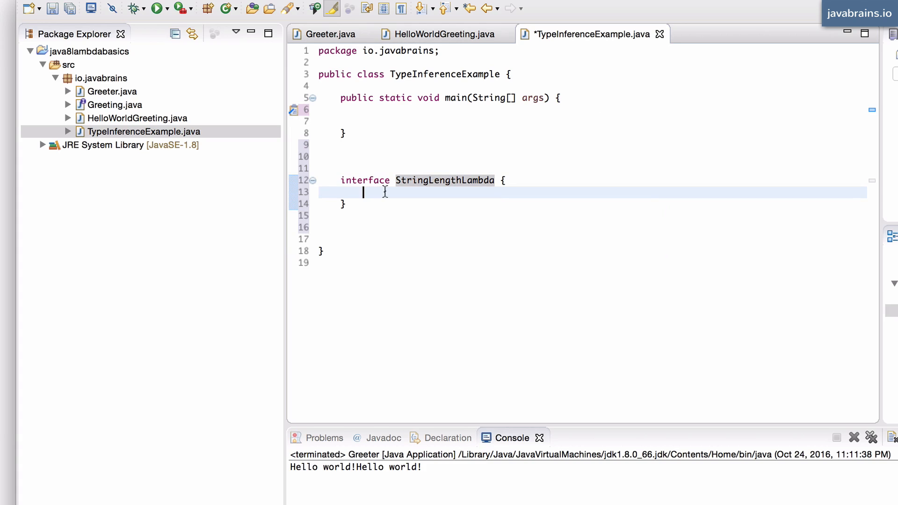
{"action": "mouse_move", "coordinate": [431, 180]}
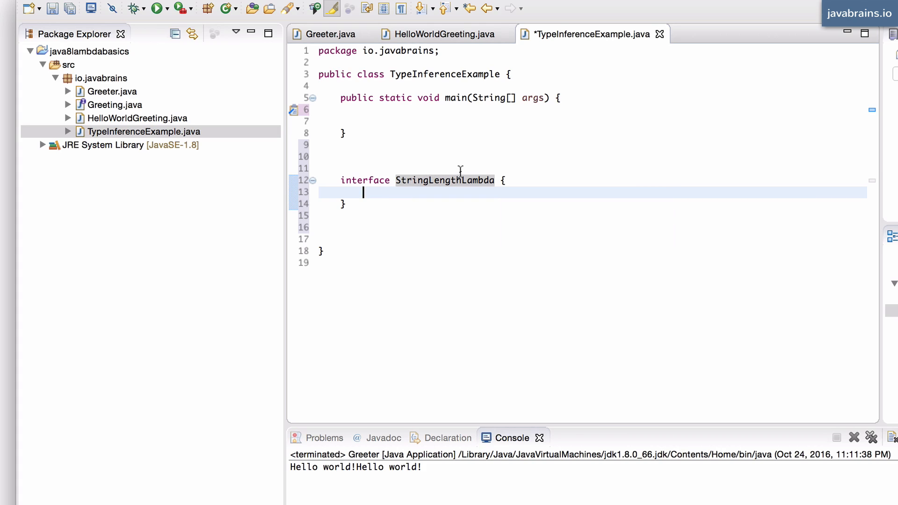
{"action": "mouse_move", "coordinate": [402, 192]}
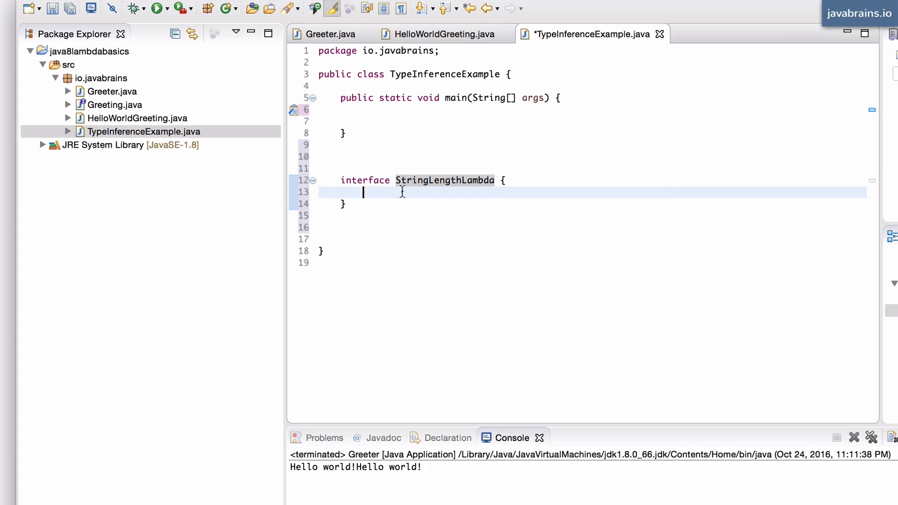
Step: Declare the method int getLength(String s) inside StringLengthLambda
{"action": "type", "text": "int"}
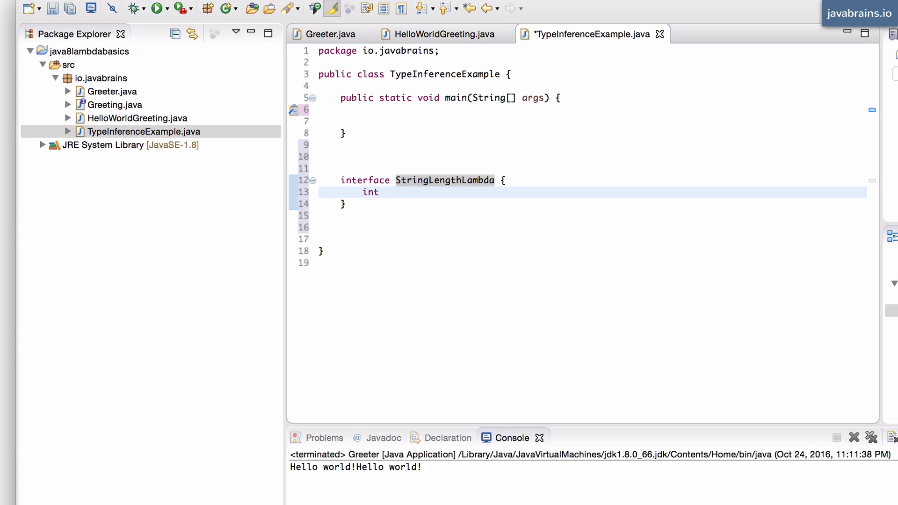
{"action": "type", "text": "getLenth"}
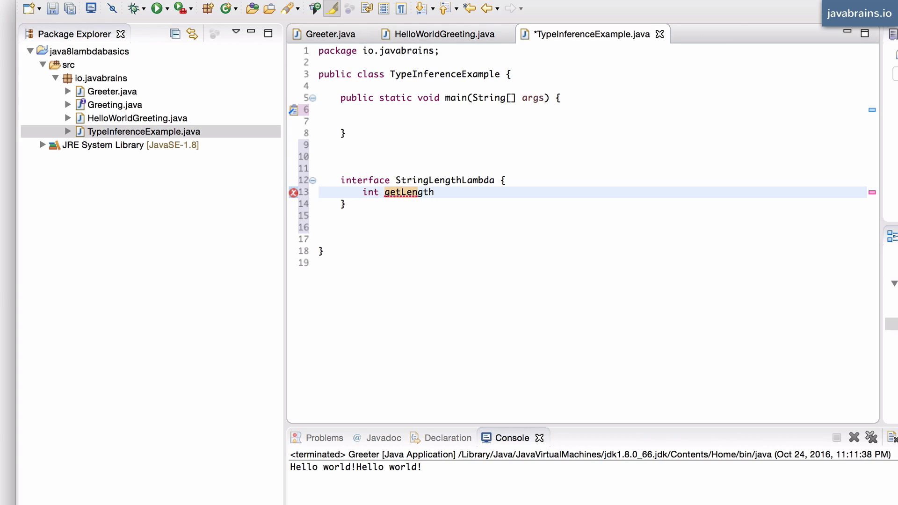
{"action": "type", "text": "(String )"}
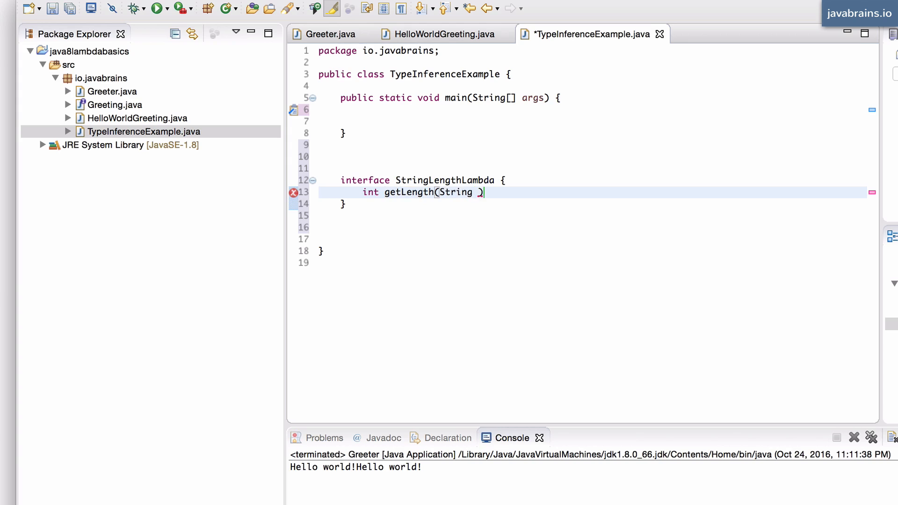
{"action": "type", "text": "s);"}
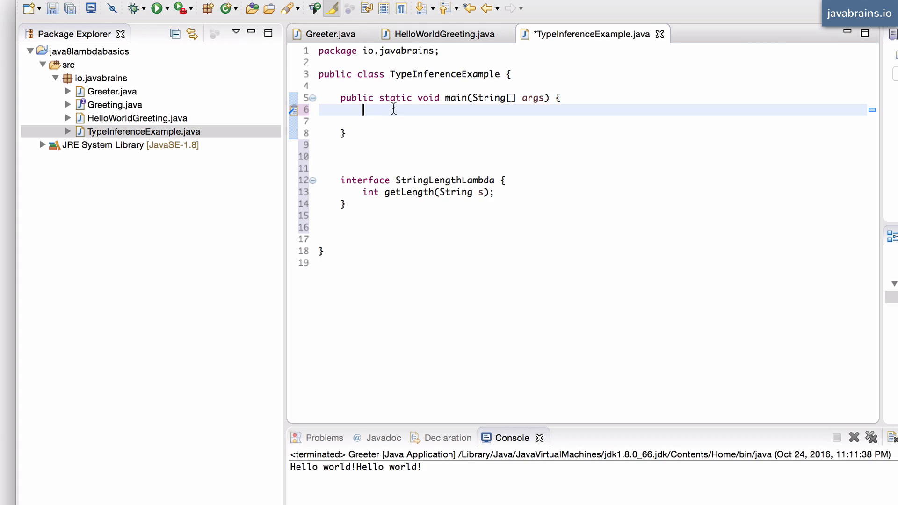
Step: Assign the lambda (String s) -> s.length() to a StringLengthLambda variable myLambda
{"action": "type", "text": "S"}
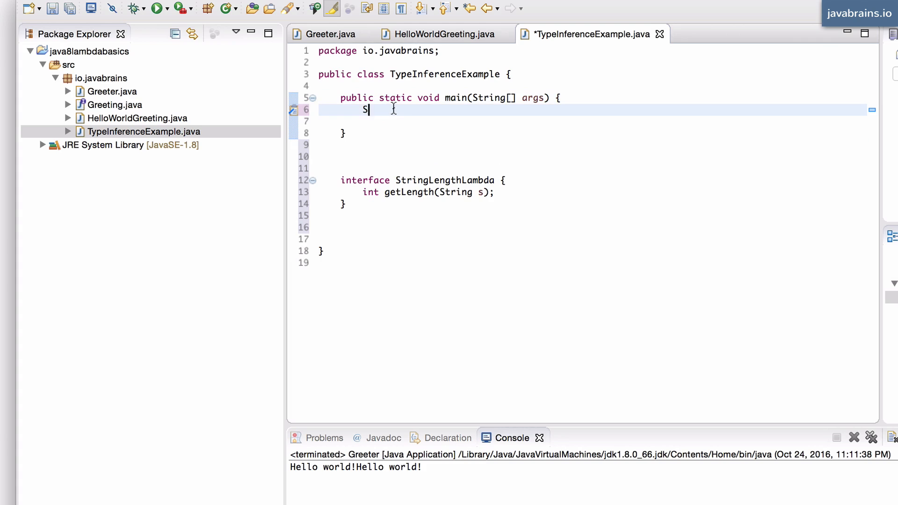
{"action": "type", "text": "tring"}
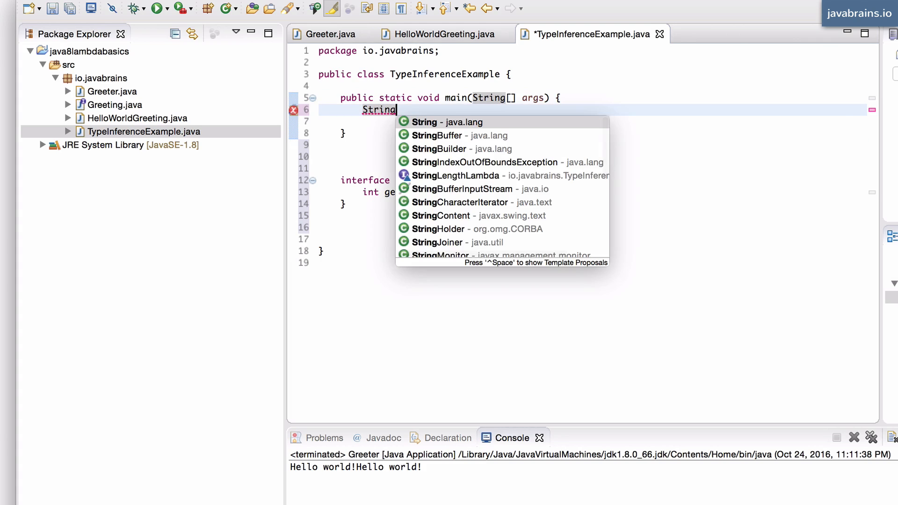
{"action": "left_click", "coordinate": [456, 176]}
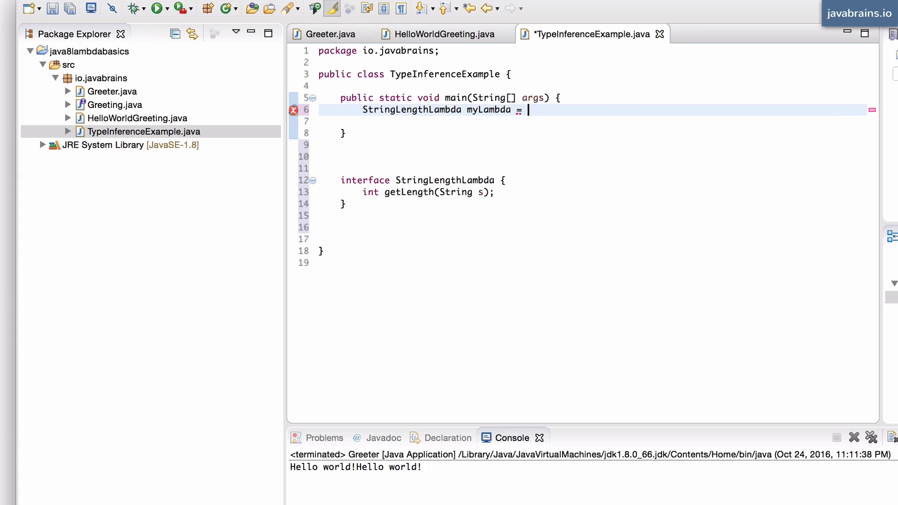
{"action": "type", "text": "(Strip"}
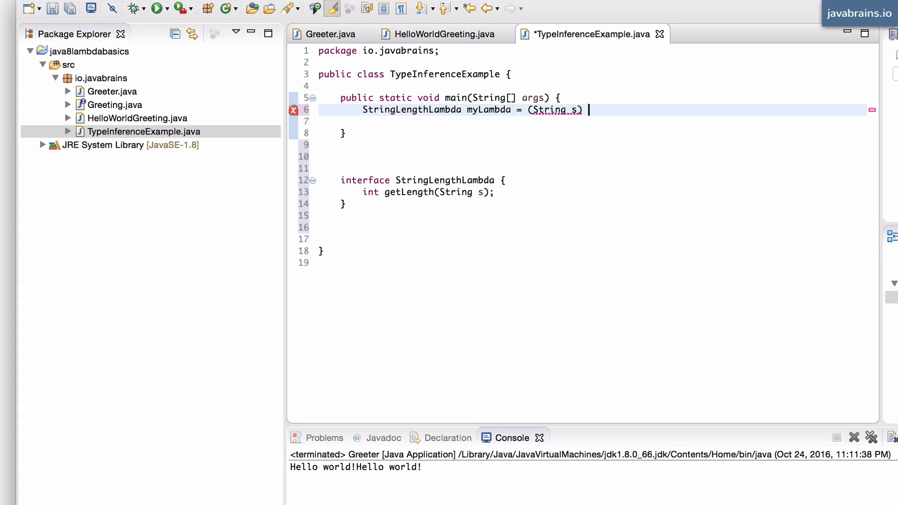
{"action": "type", "text": "->"}
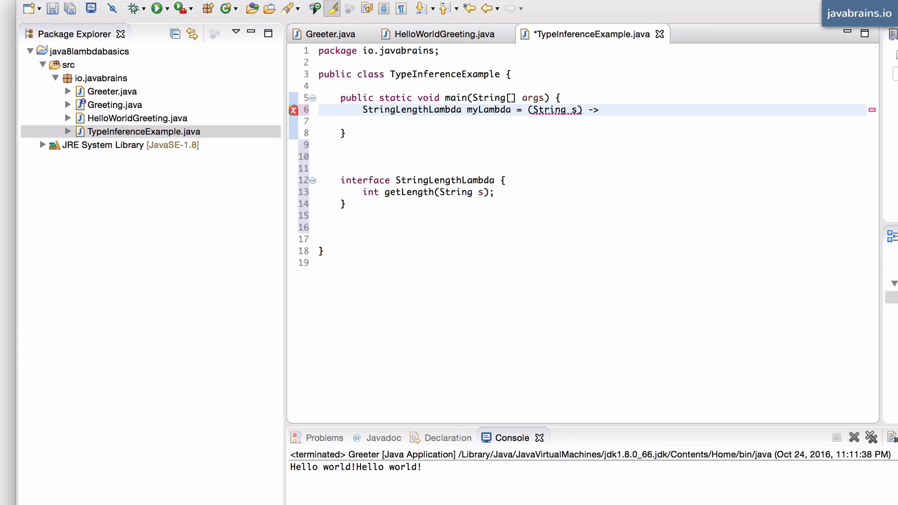
{"action": "type", "text": "s.length"}
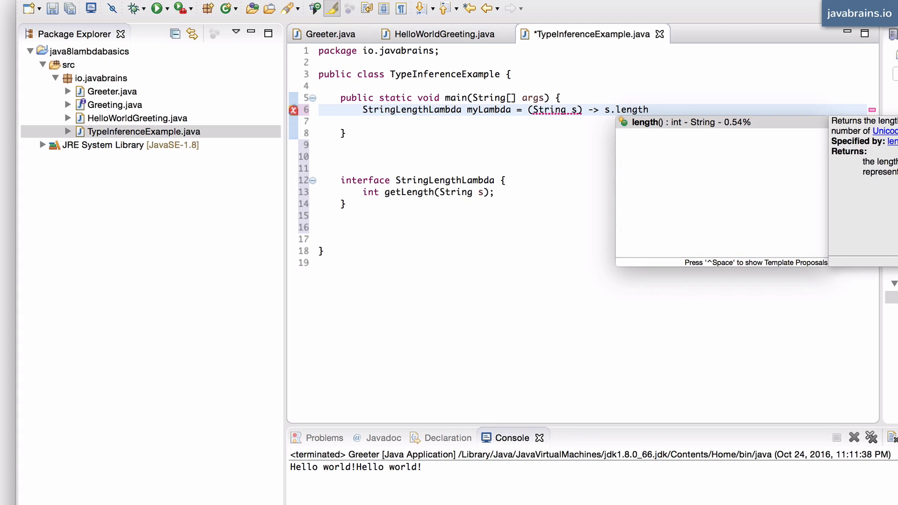
{"action": "key", "text": "Enter"}
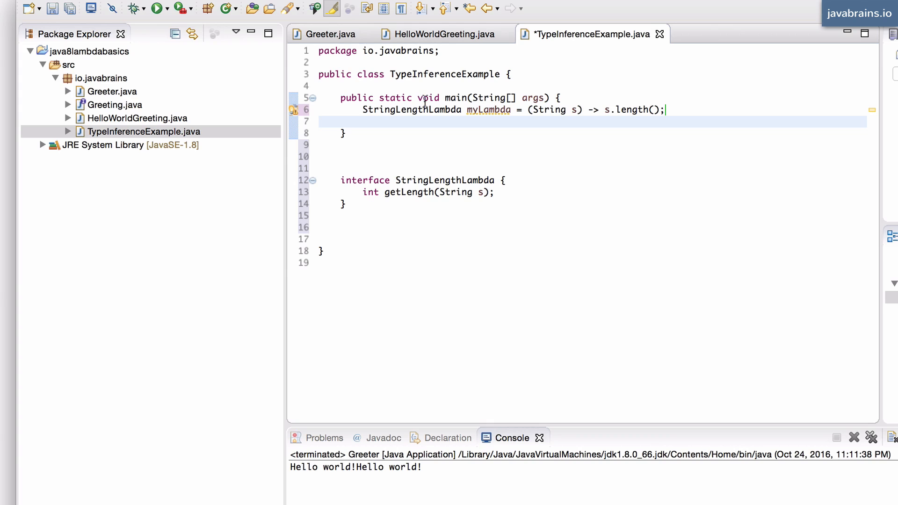
{"action": "mouse_move", "coordinate": [419, 124]}
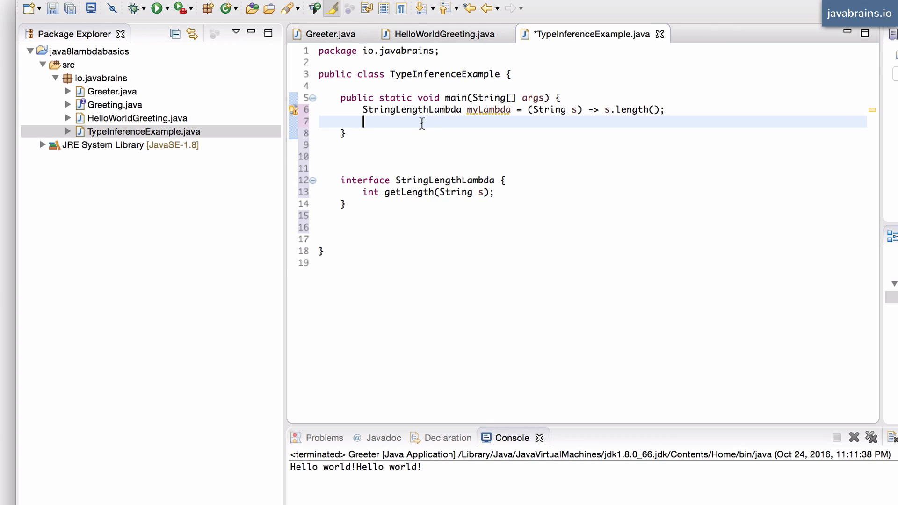
Step: Print myLambda.getLength("Hello Lambda") with System.out.print in main
{"action": "type", "text": "myLamb"}
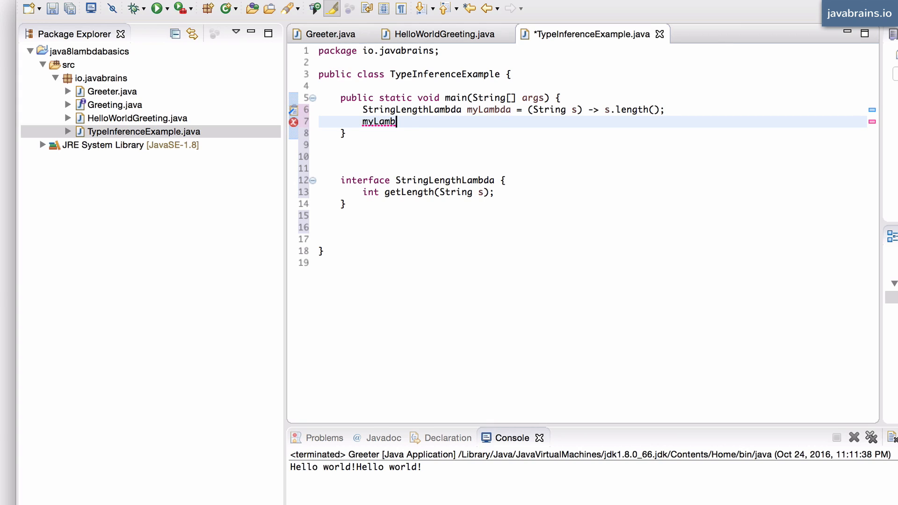
{"action": "type", "text": "da"}
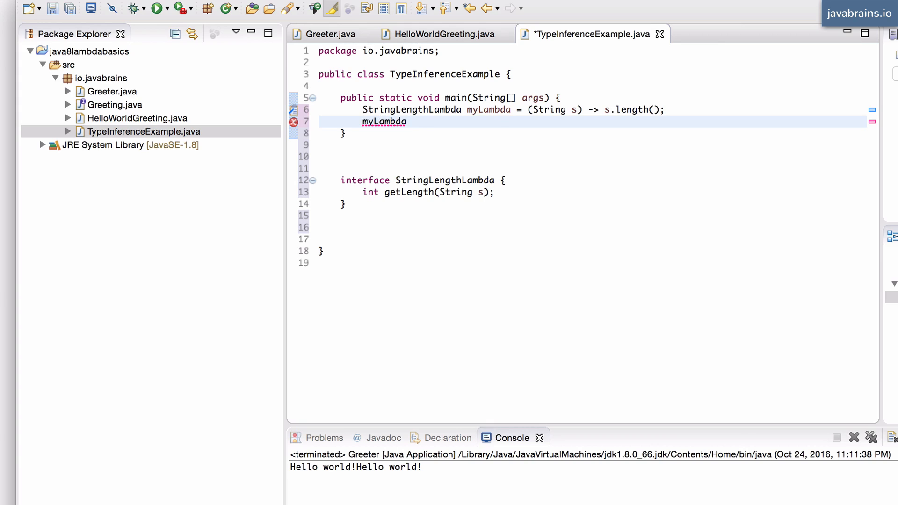
{"action": "type", "text": ".getLength(\"Hello L"}
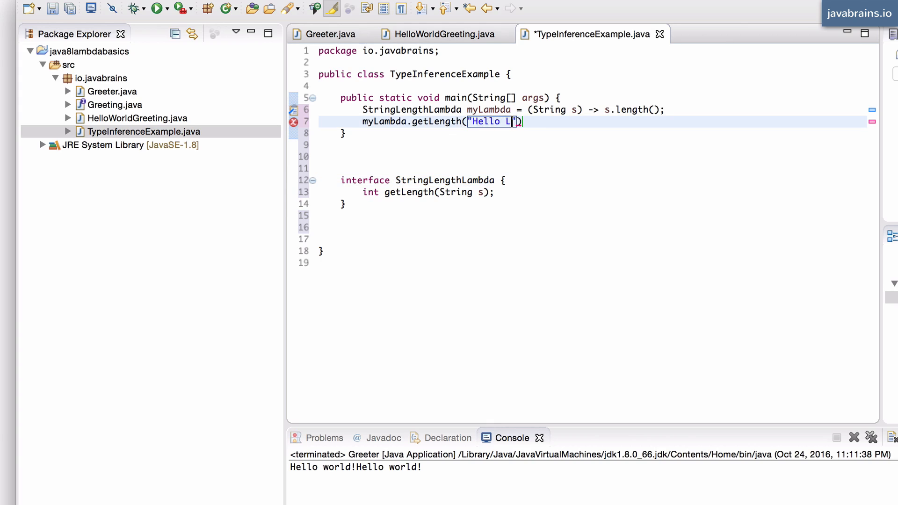
{"action": "type", "text": "ambda"}
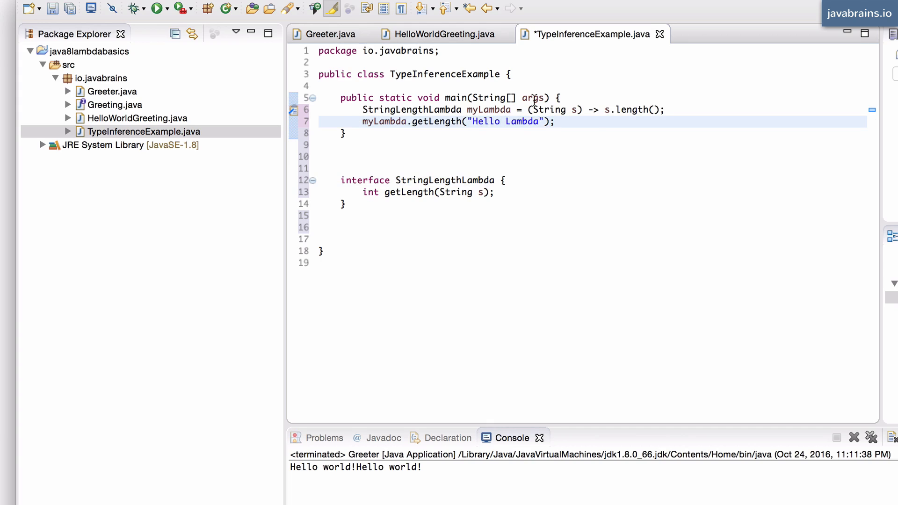
{"action": "type", "text": "System.ou"}
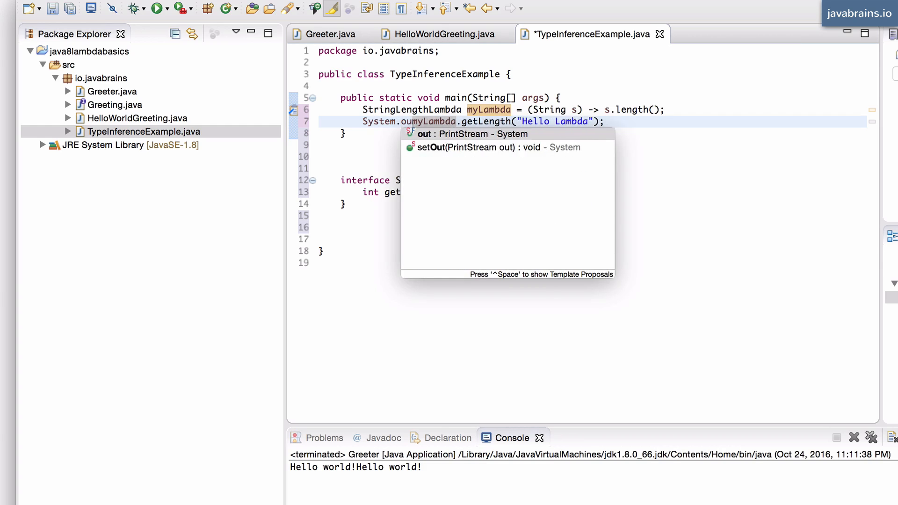
{"action": "type", "text": "print("}
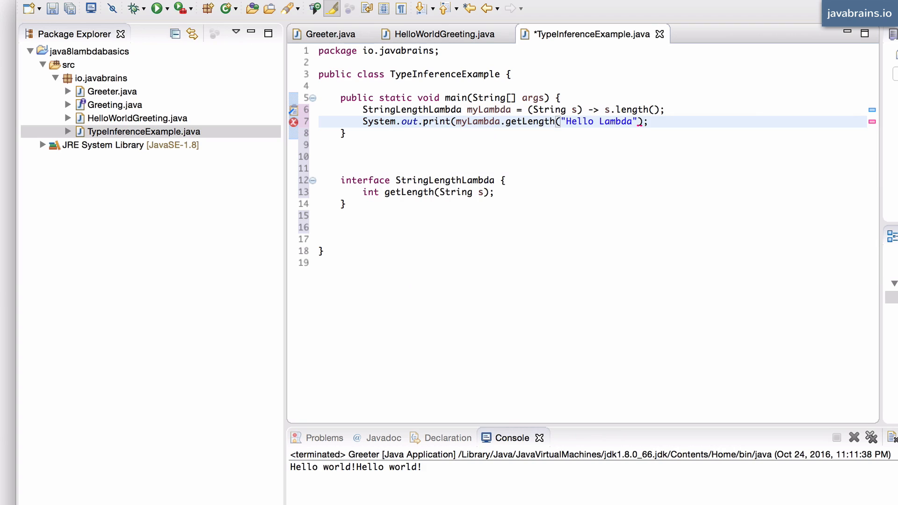
{"action": "type", "text": ")"}
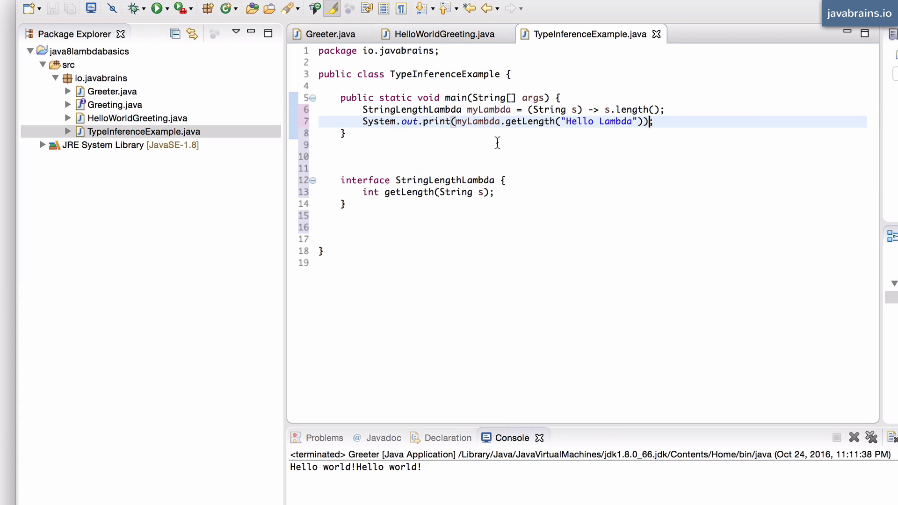
Step: Run TypeInferenceExample so the console shows the output 12
{"action": "left_click", "coordinate": [155, 8]}
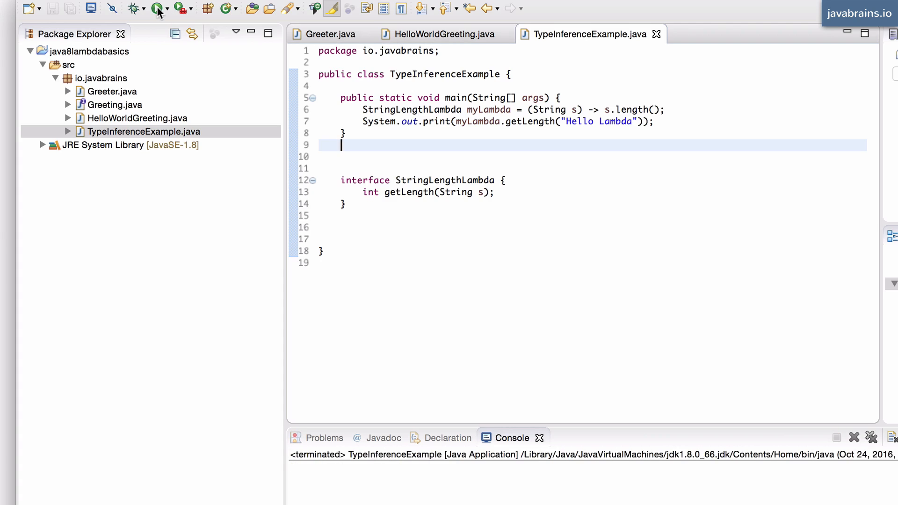
{"action": "left_click", "coordinate": [157, 9]}
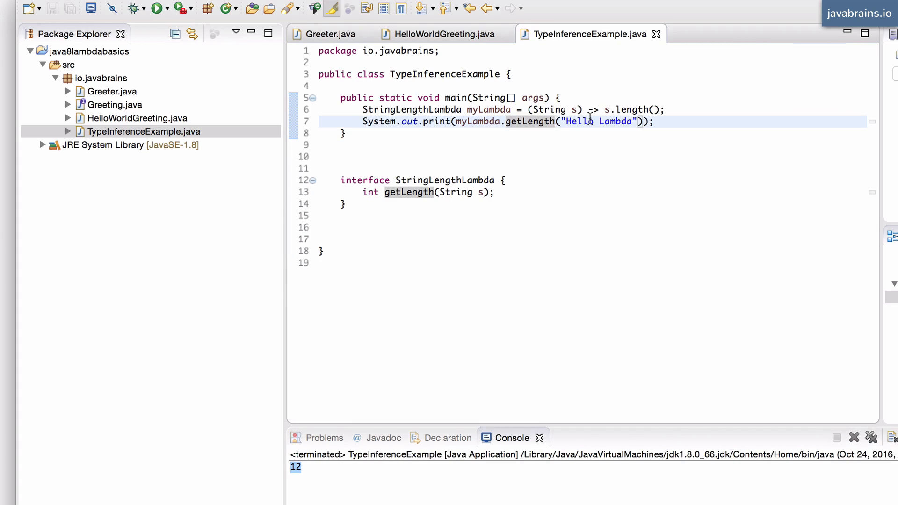
{"action": "left_click", "coordinate": [529, 109]}
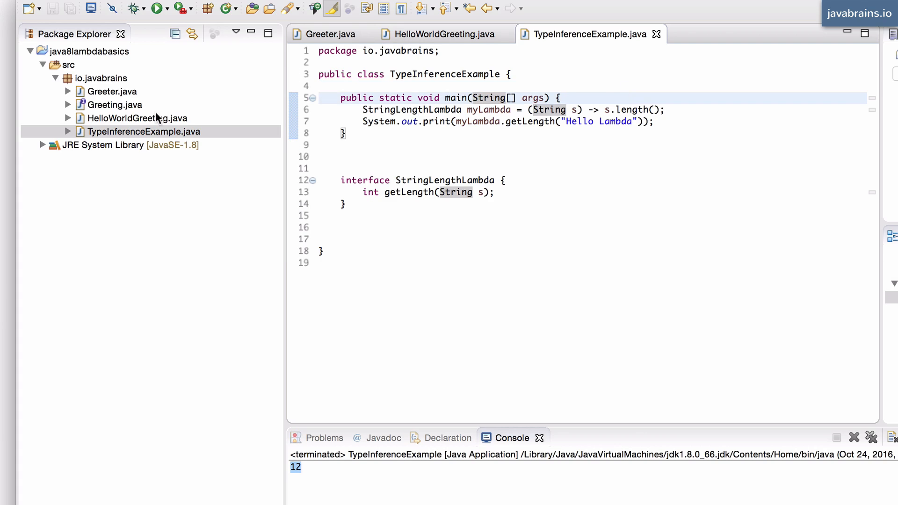
Step: In Greeter.java, pass () -> System.out.print("Hello world!") directly into greeter.greet
{"action": "double_click", "coordinate": [115, 105]}
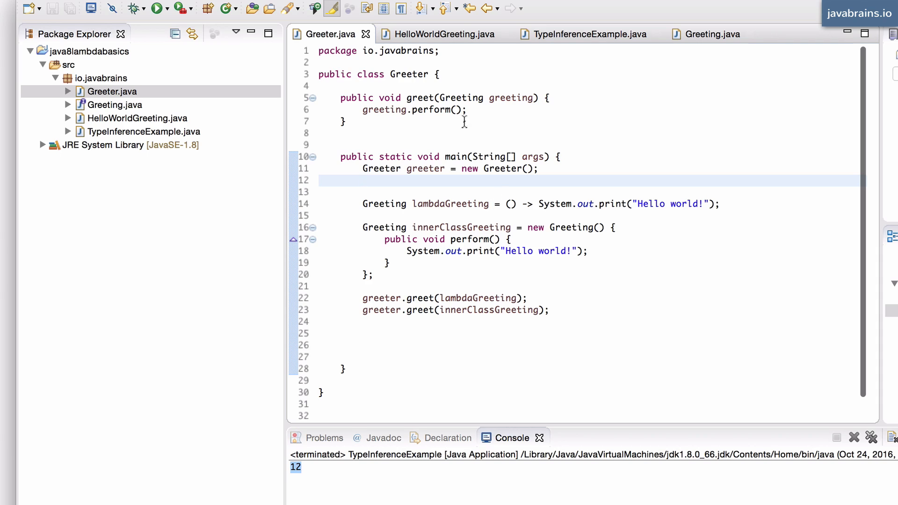
{"action": "left_click", "coordinate": [427, 310]}
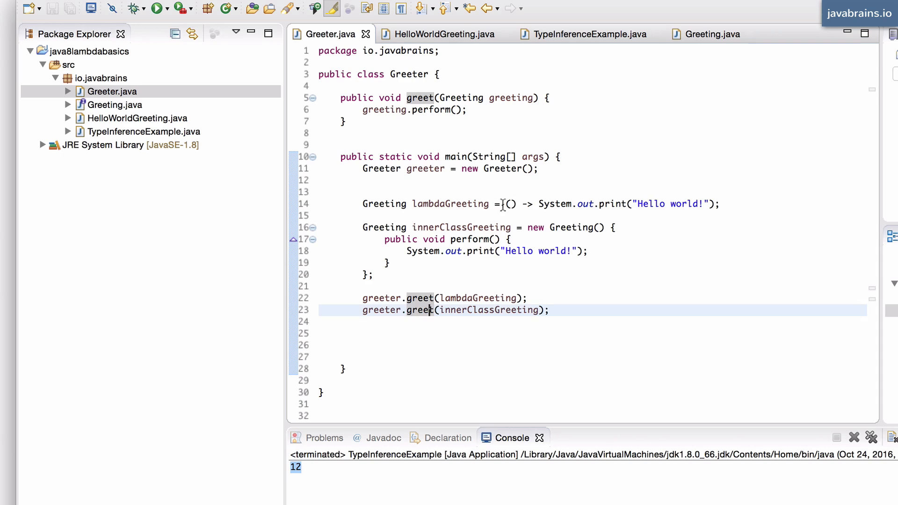
{"action": "left_click", "coordinate": [435, 204]}
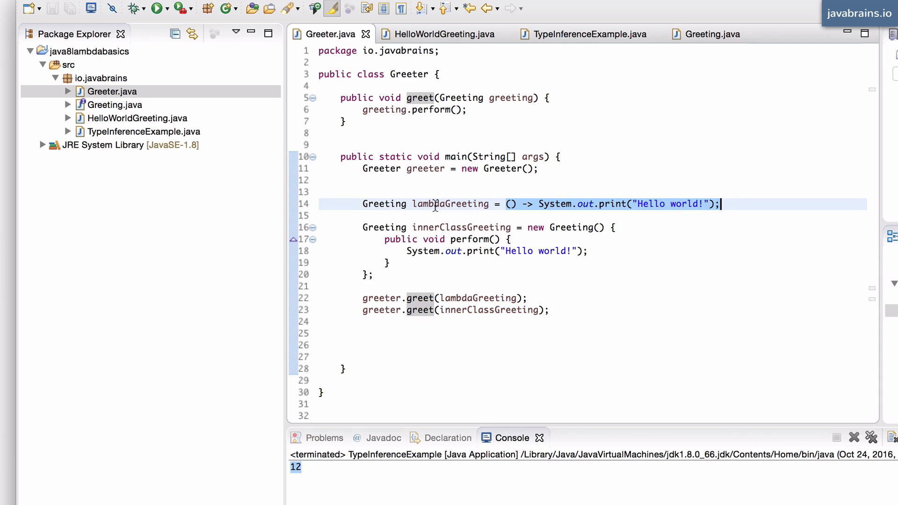
{"action": "double_click", "coordinate": [450, 204]}
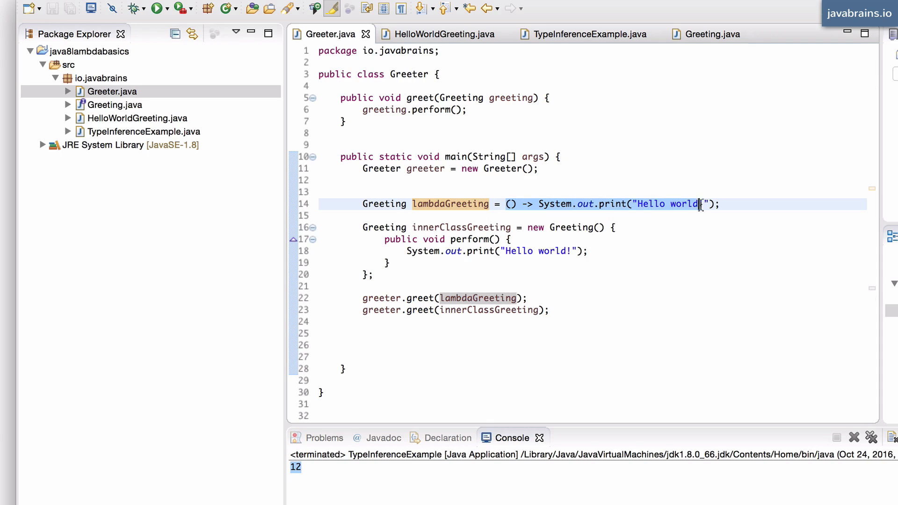
{"action": "type", "text": "!"}
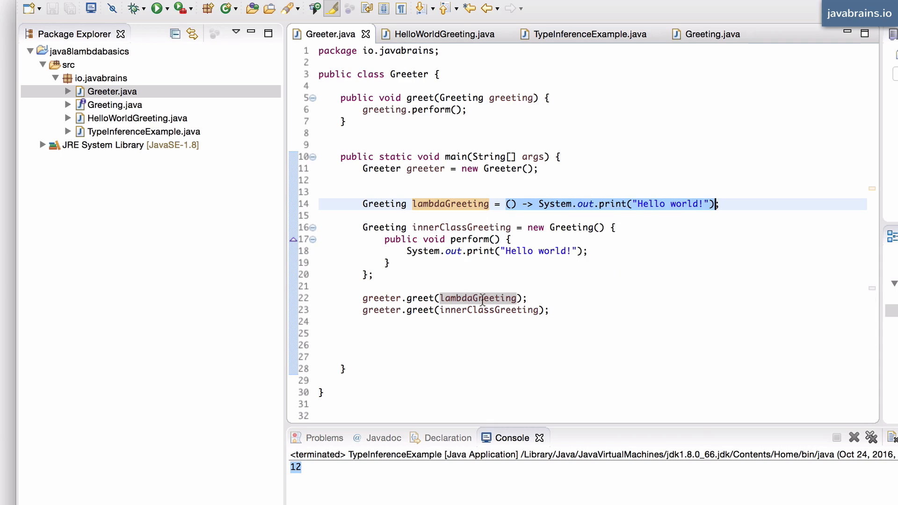
{"action": "type", "text": "() -> System.out.print(\"Hello world!\")"}
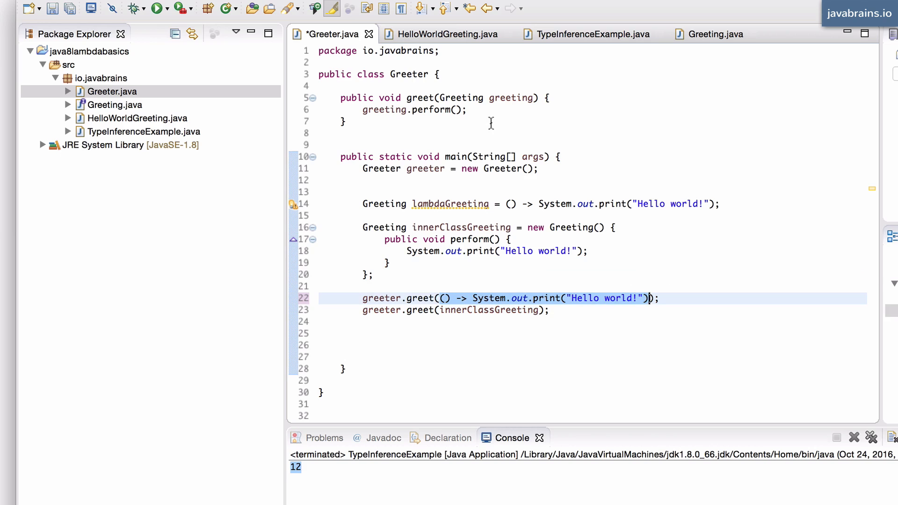
{"action": "mouse_move", "coordinate": [462, 98]}
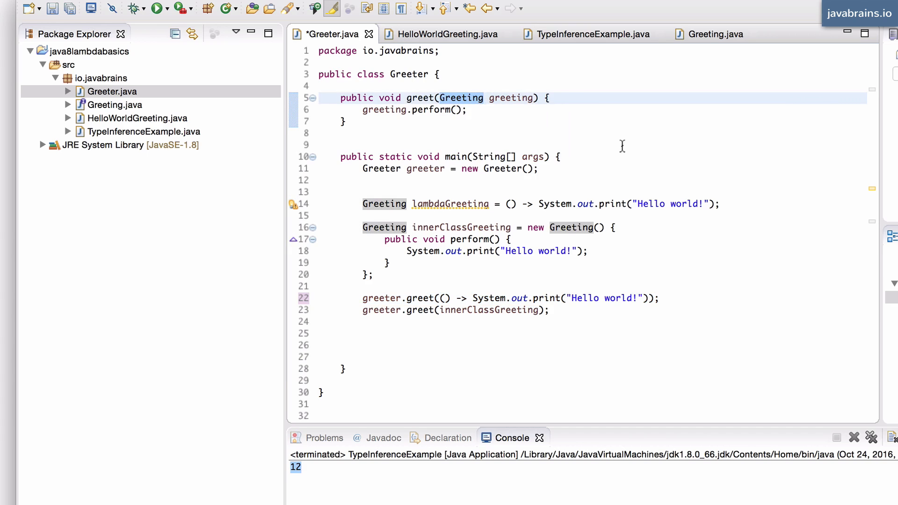
{"action": "mouse_move", "coordinate": [622, 298]}
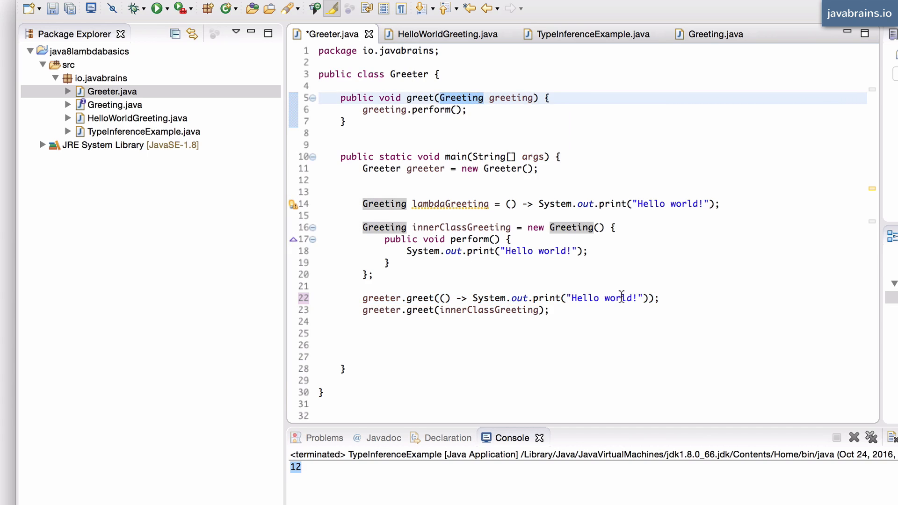
{"action": "mouse_move", "coordinate": [463, 98]}
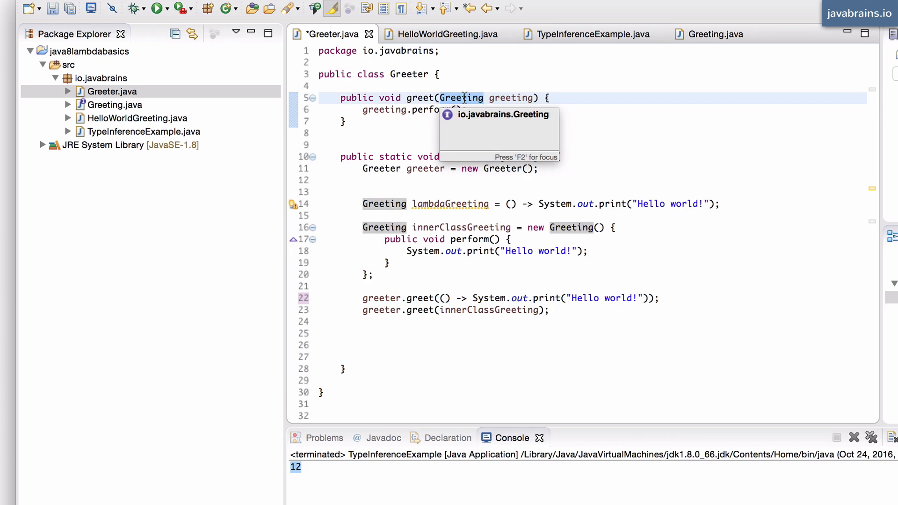
{"action": "mouse_move", "coordinate": [448, 298]}
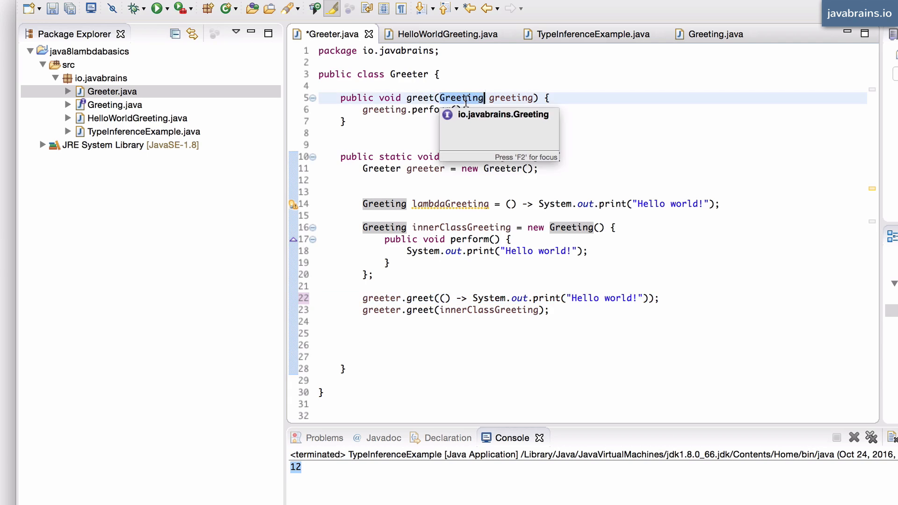
{"action": "mouse_move", "coordinate": [627, 113]}
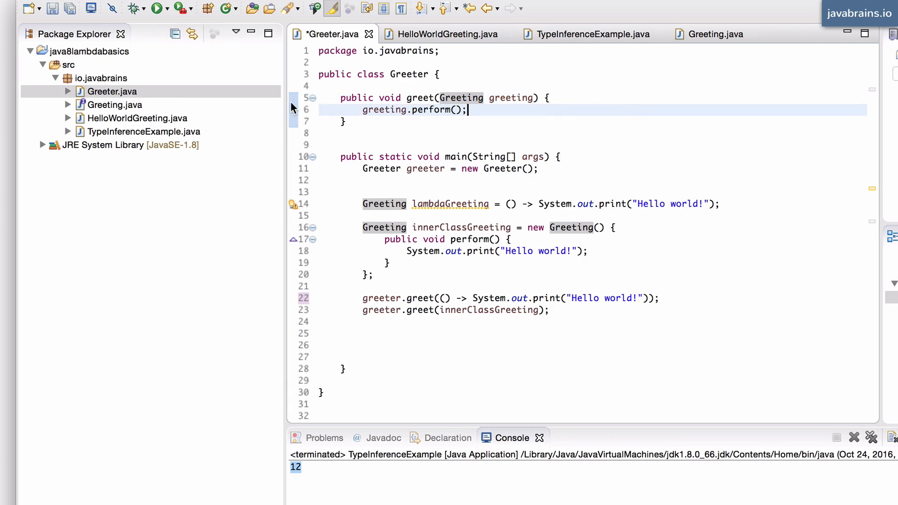
{"action": "mouse_move", "coordinate": [147, 145]}
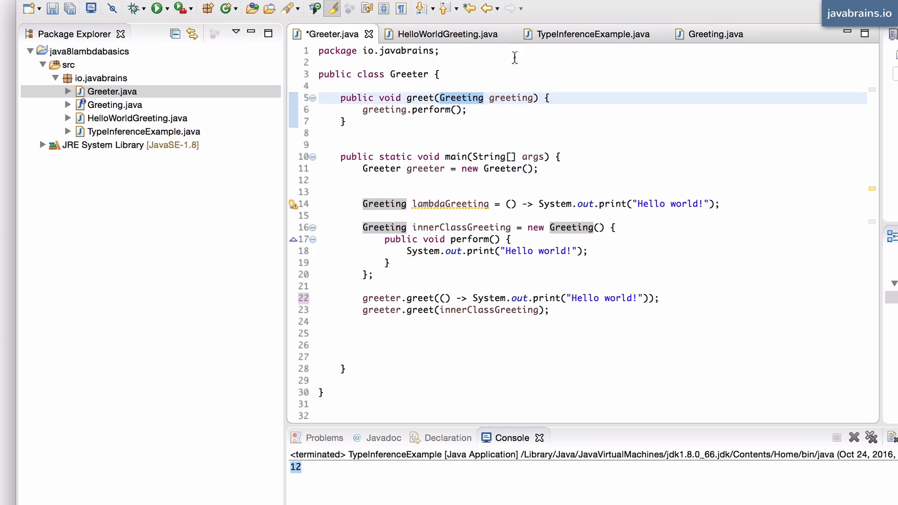
Step: Return to TypeInferenceExample and reduce the lambda parameter to (s) without the String type
{"action": "left_click", "coordinate": [712, 33]}
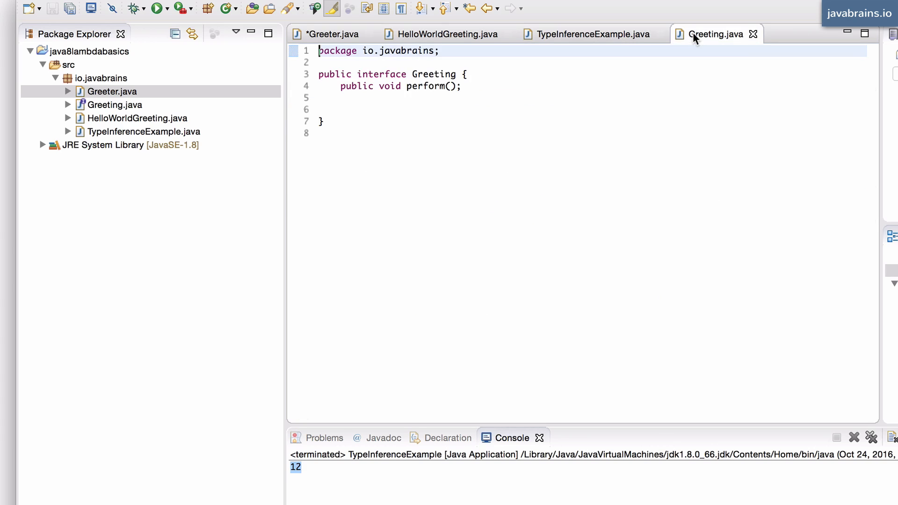
{"action": "left_click", "coordinate": [593, 34]}
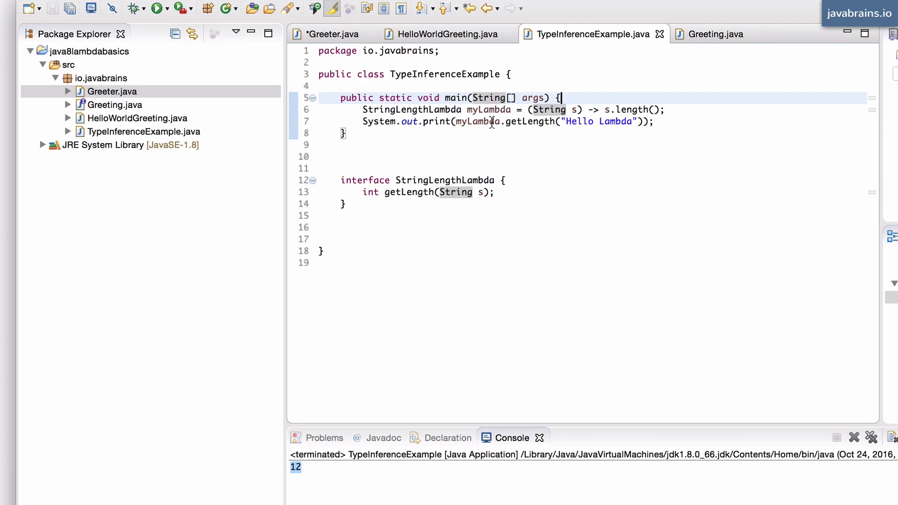
{"action": "mouse_move", "coordinate": [589, 139]}
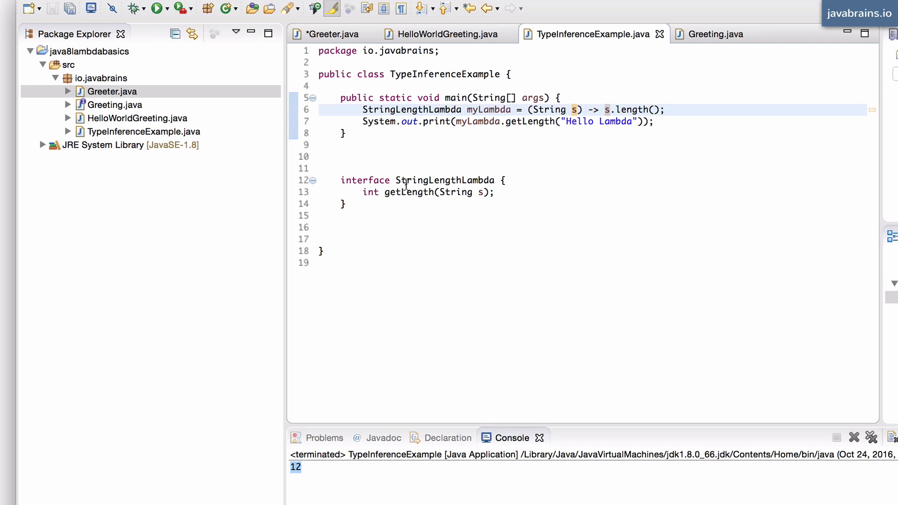
{"action": "mouse_move", "coordinate": [454, 170]}
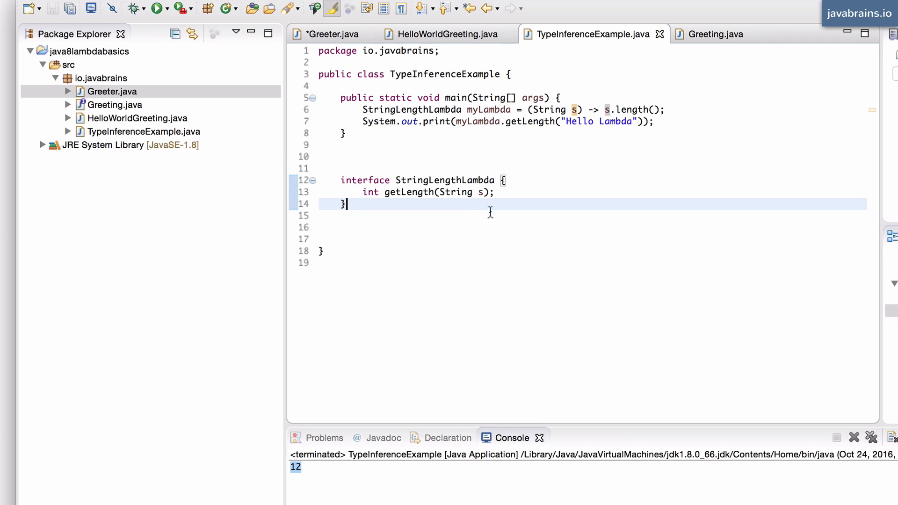
{"action": "mouse_move", "coordinate": [457, 193]}
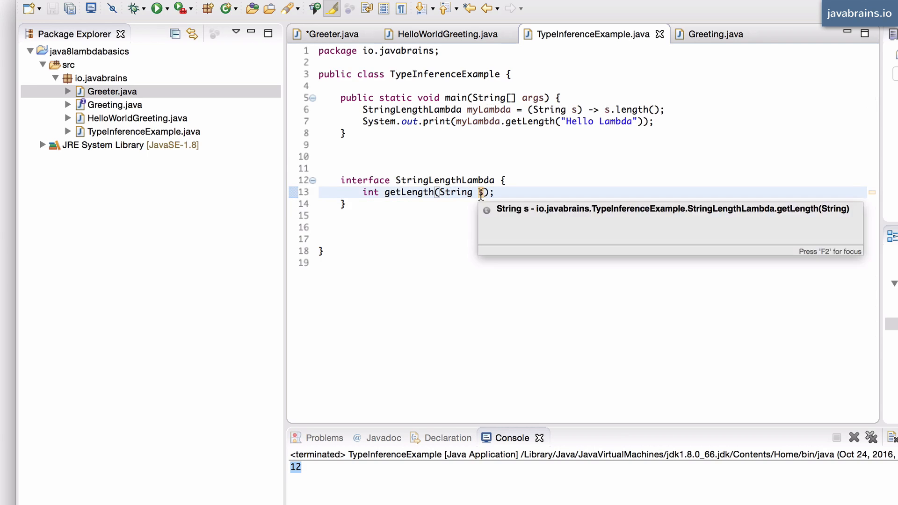
{"action": "mouse_move", "coordinate": [547, 110]}
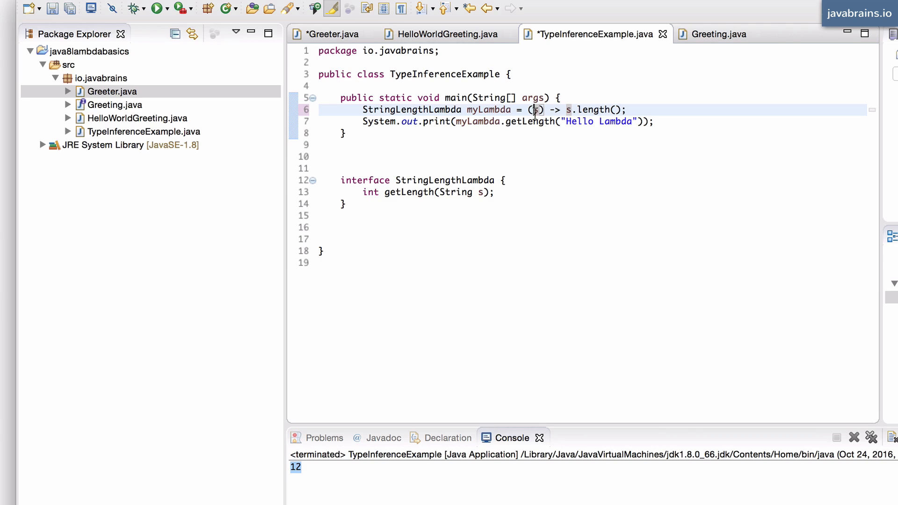
{"action": "mouse_move", "coordinate": [488, 110]}
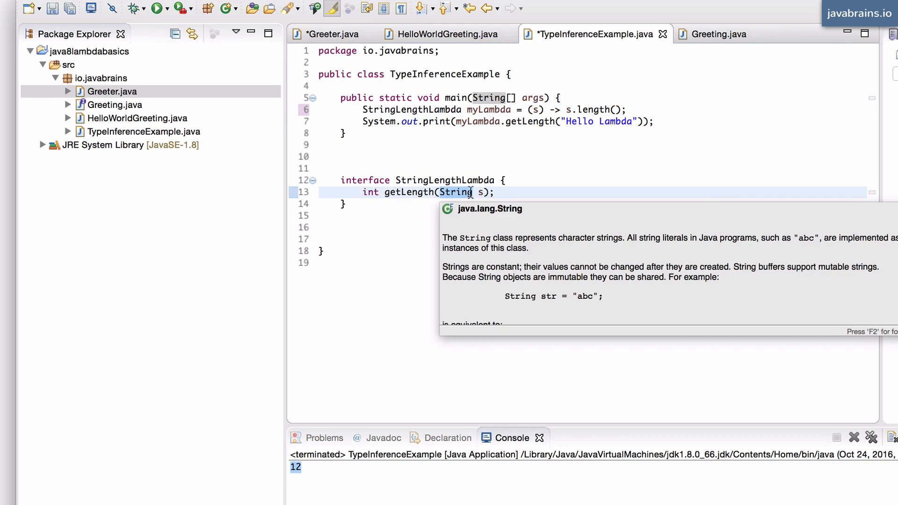
{"action": "left_click", "coordinate": [496, 193]}
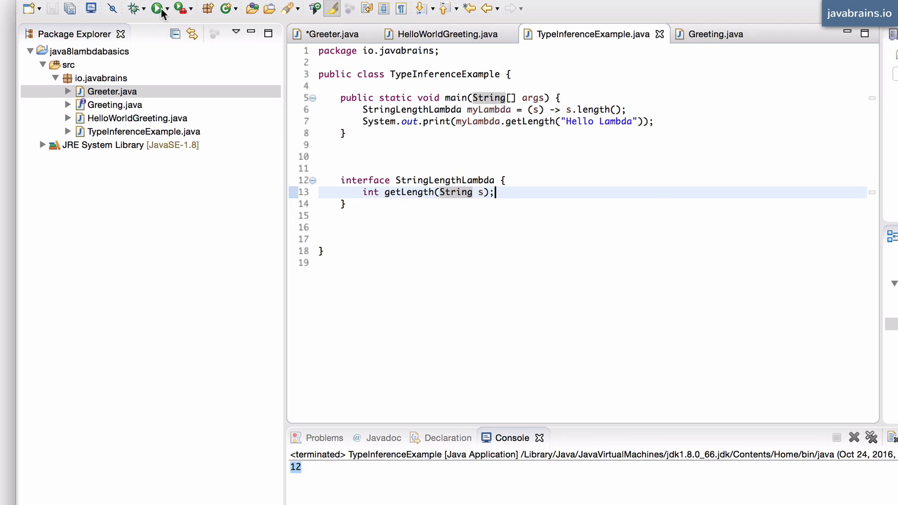
Step: Run the program printing 12, then save the lambda as s -> s.length() without parentheses
{"action": "left_click", "coordinate": [156, 8]}
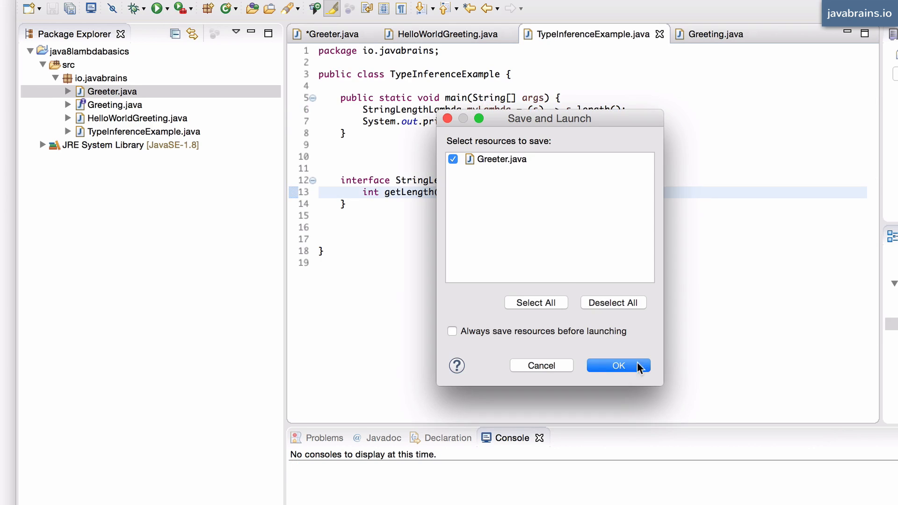
{"action": "left_click", "coordinate": [618, 365]}
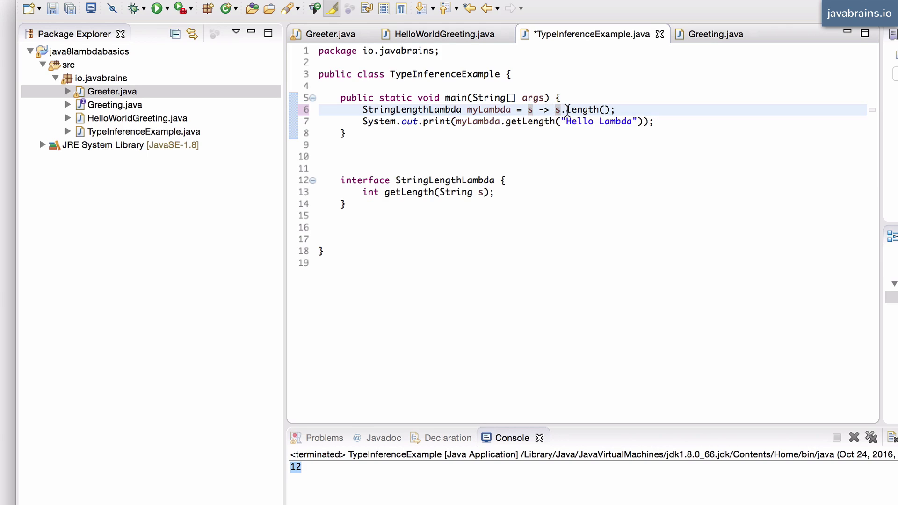
{"action": "key", "text": "Cmd+s"}
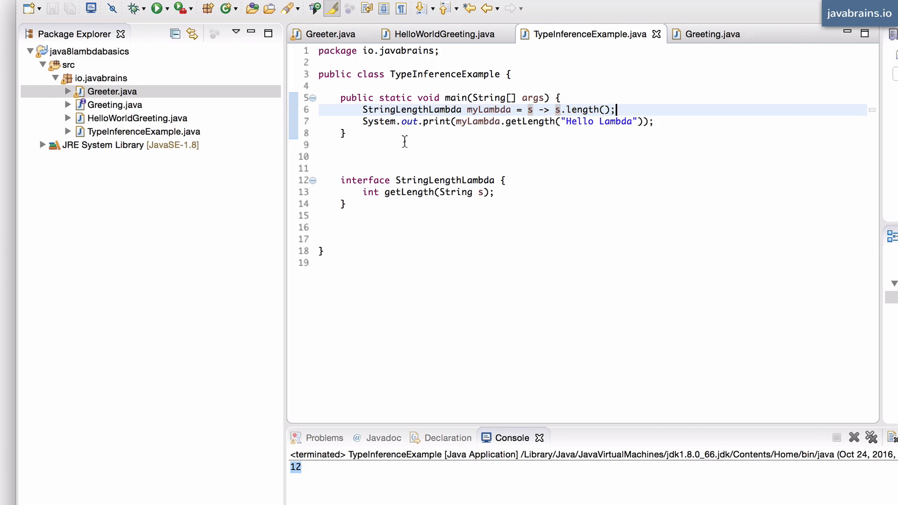
Step: Declare a method public static void printLambda(StringLengthLambda l) below main
{"action": "double_click", "coordinate": [411, 109]}
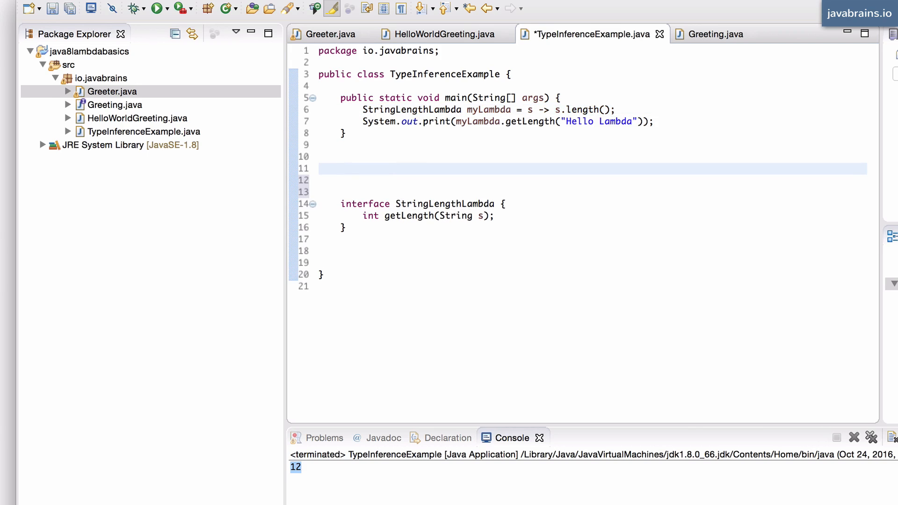
{"action": "type", "text": "public"}
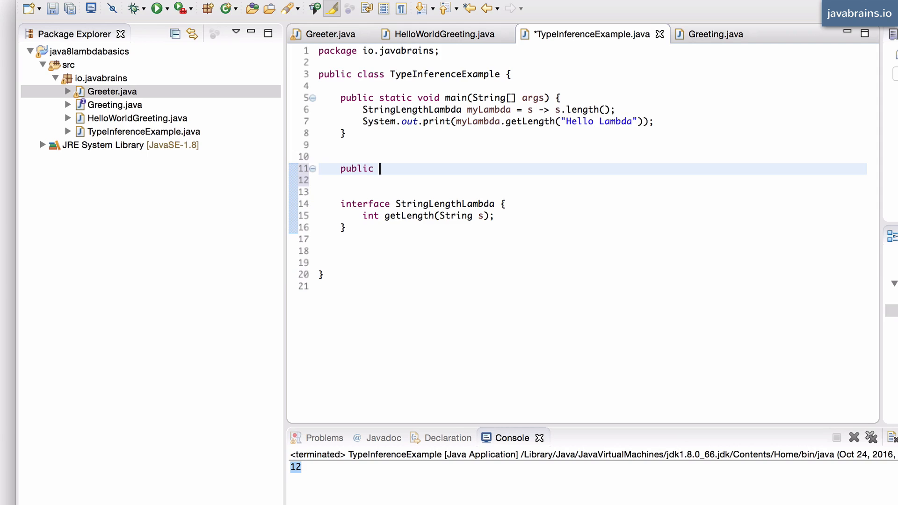
{"action": "type", "text": "static"}
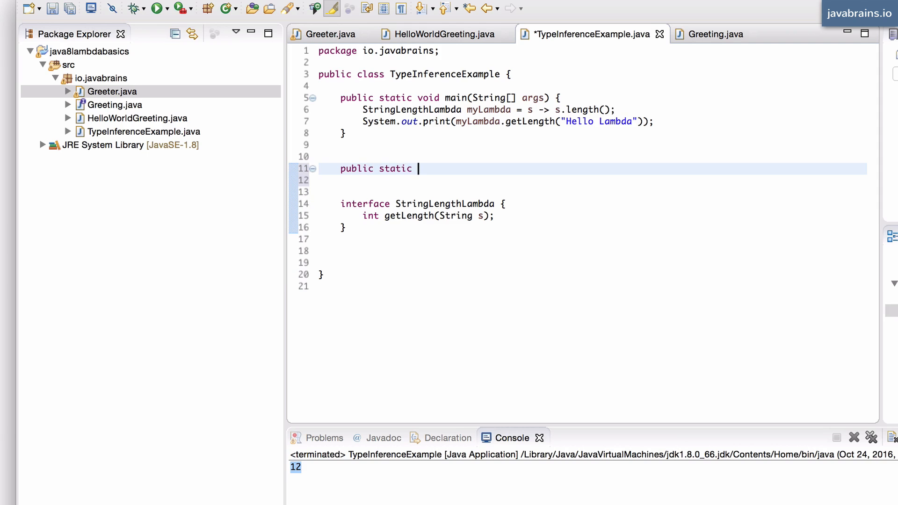
{"action": "type", "text": "printLambda("}
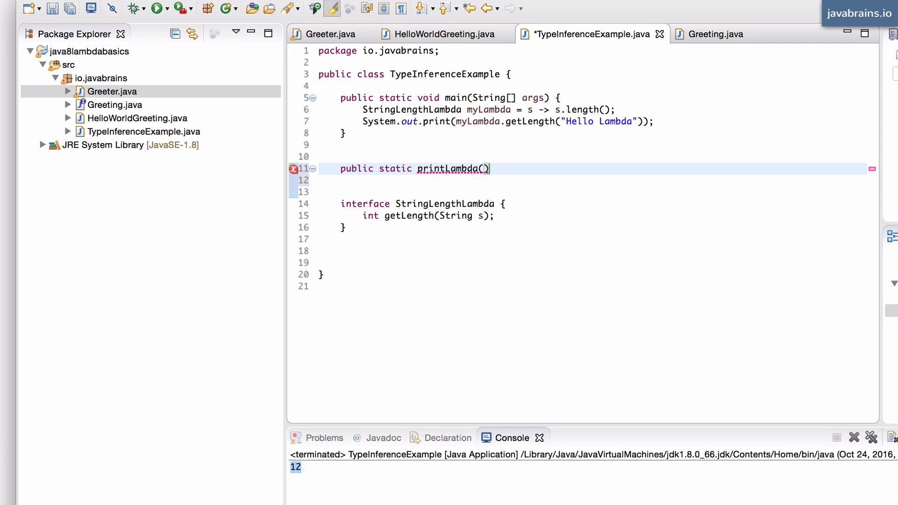
{"action": "type", "text": "StringLengthLambda"}
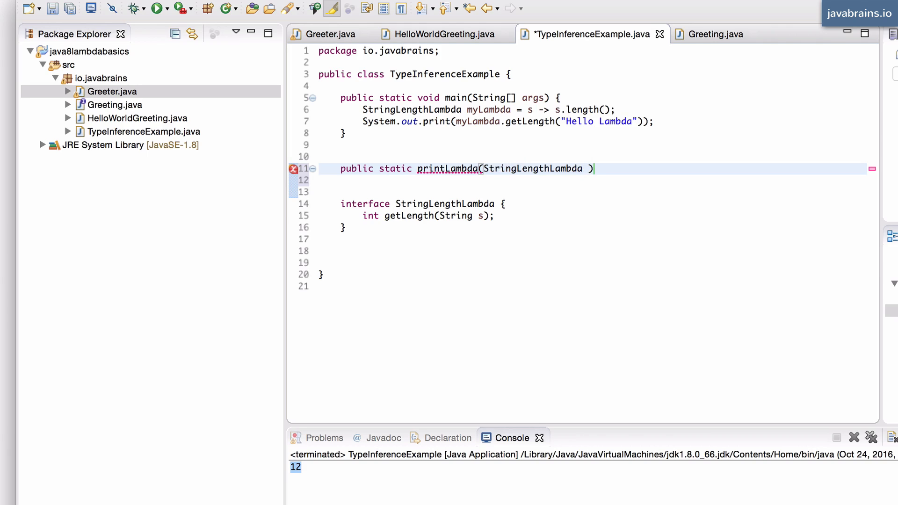
{"action": "type", "text": "l) {"}
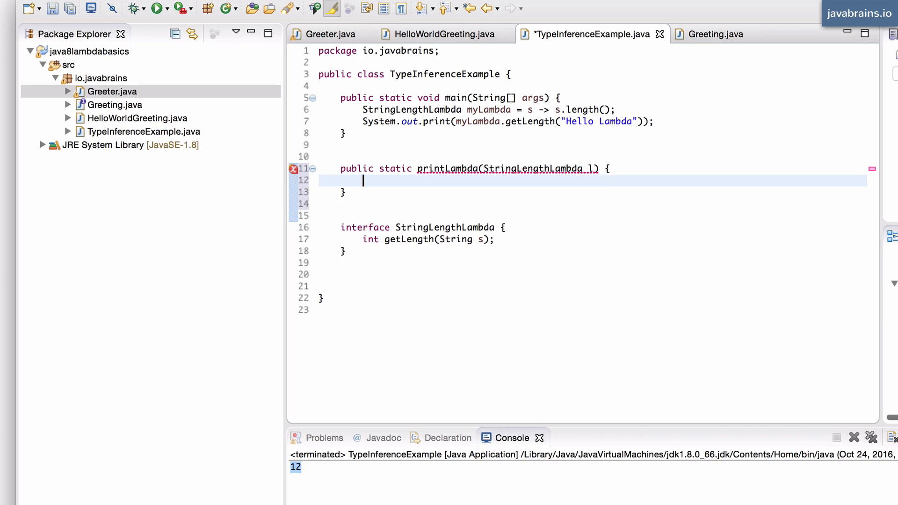
Step: Make printLambda print l.getLength("Hello Lambda") with System.out.print
{"action": "type", "text": "System."}
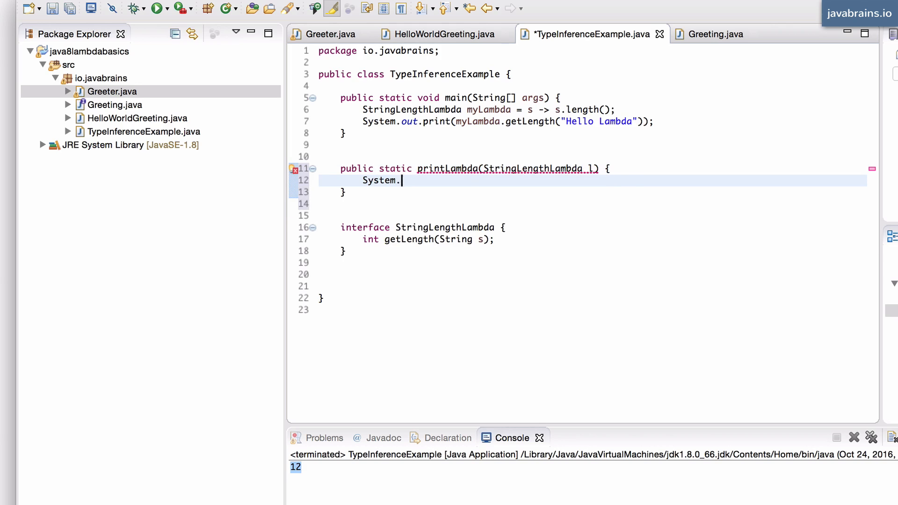
{"action": "type", "text": "out.print(s);"}
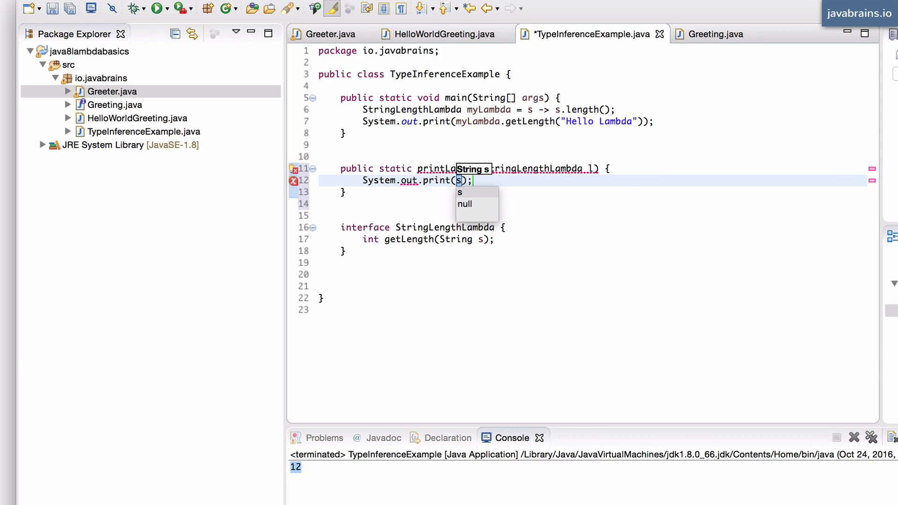
{"action": "type", "text": "l.getLength("}
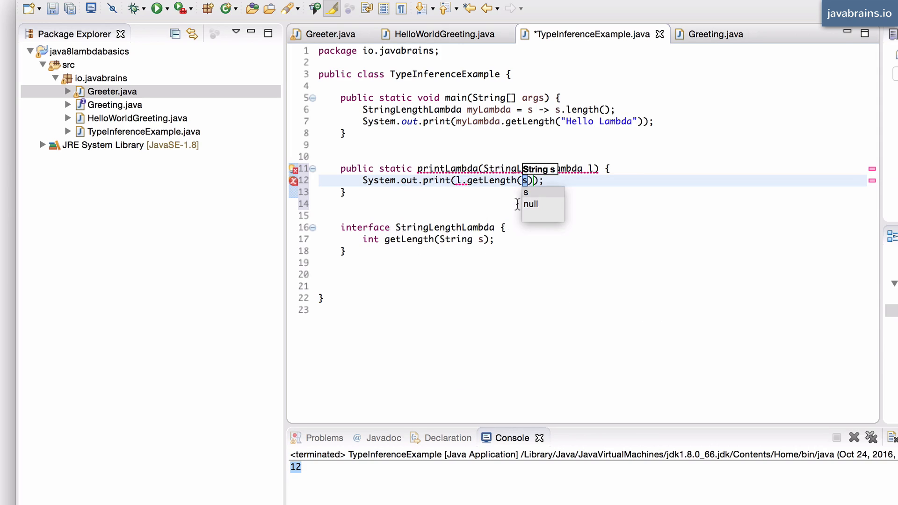
{"action": "mouse_move", "coordinate": [554, 180]}
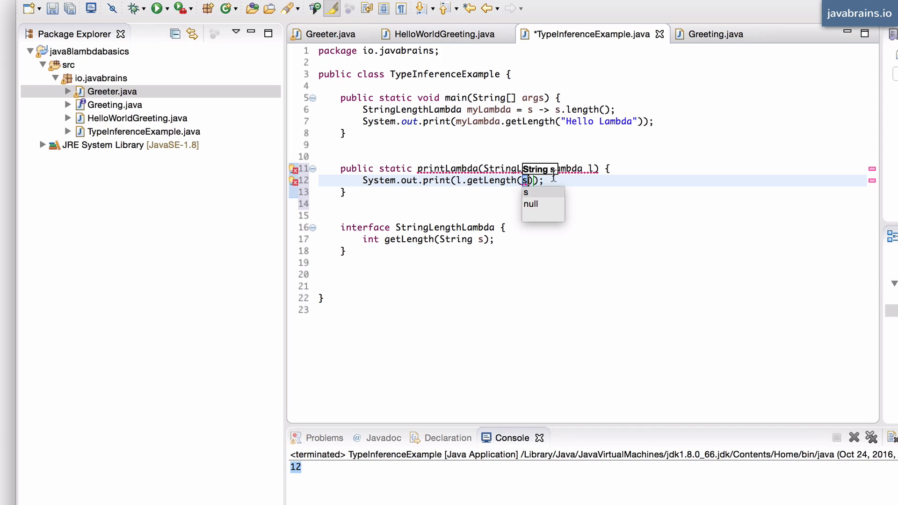
{"action": "type", "text": "\"Hello \""}
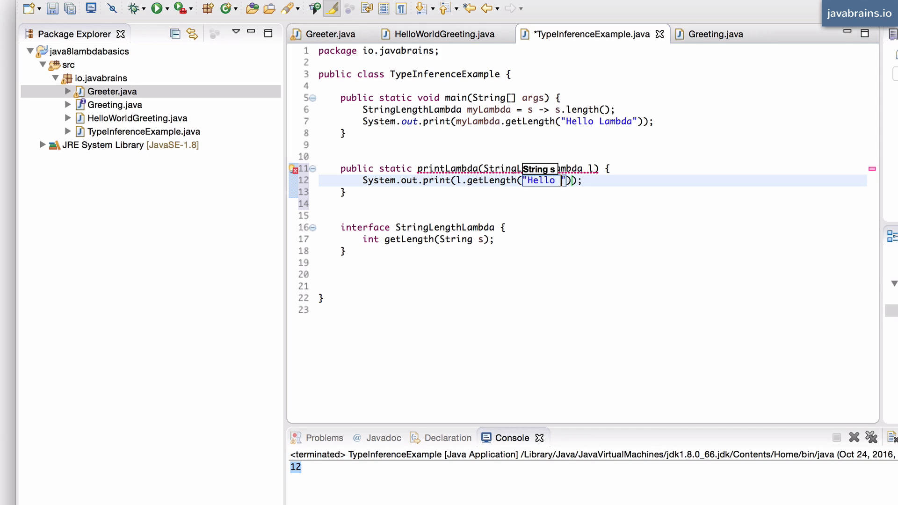
{"action": "type", "text": "Lambda"}
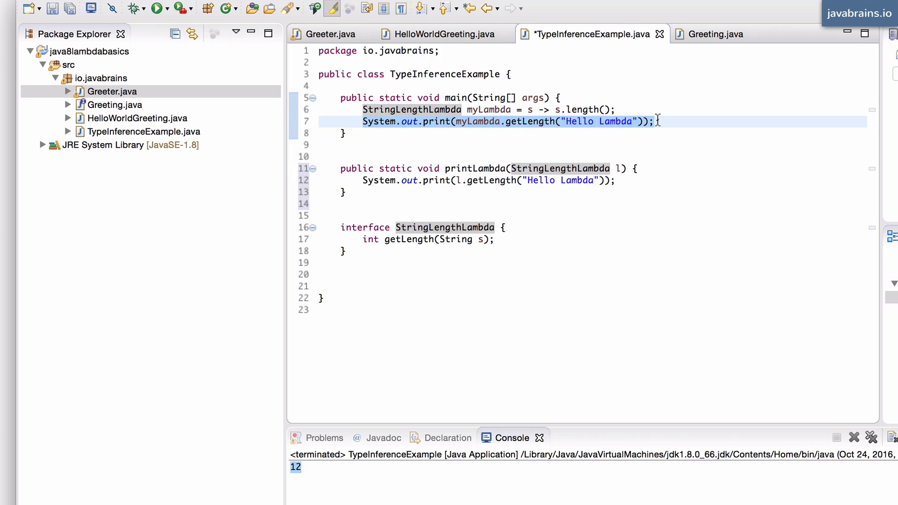
Step: Replace main's statements with the single call printLambda(s -> s.length()); and save
{"action": "key", "text": "Delete"}
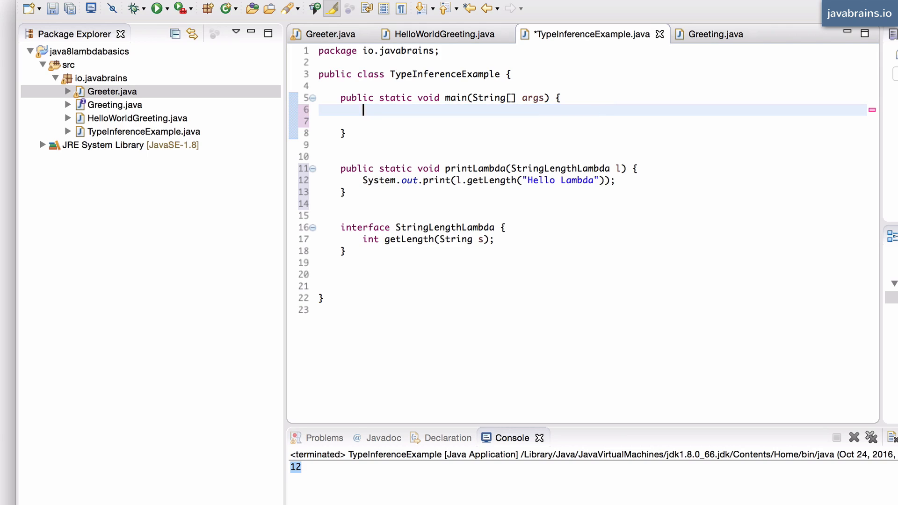
{"action": "type", "text": "print"}
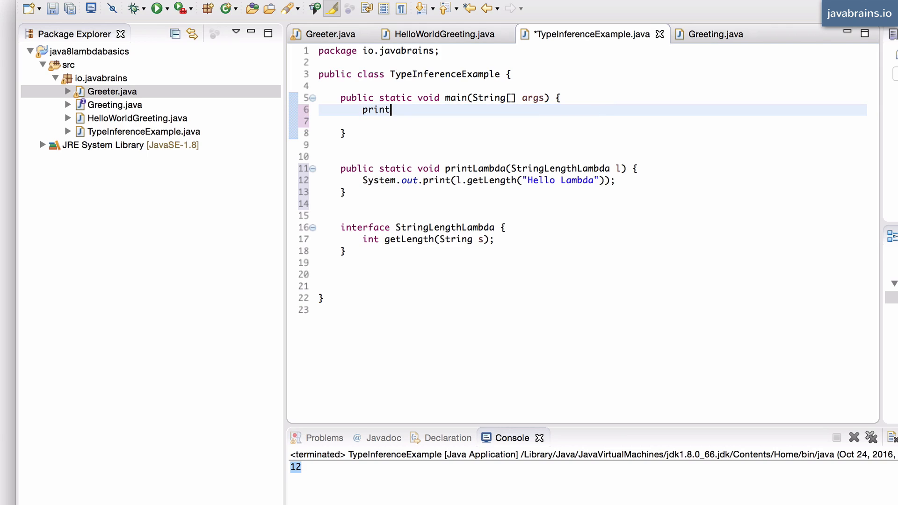
{"action": "type", "text": "Lambda();"}
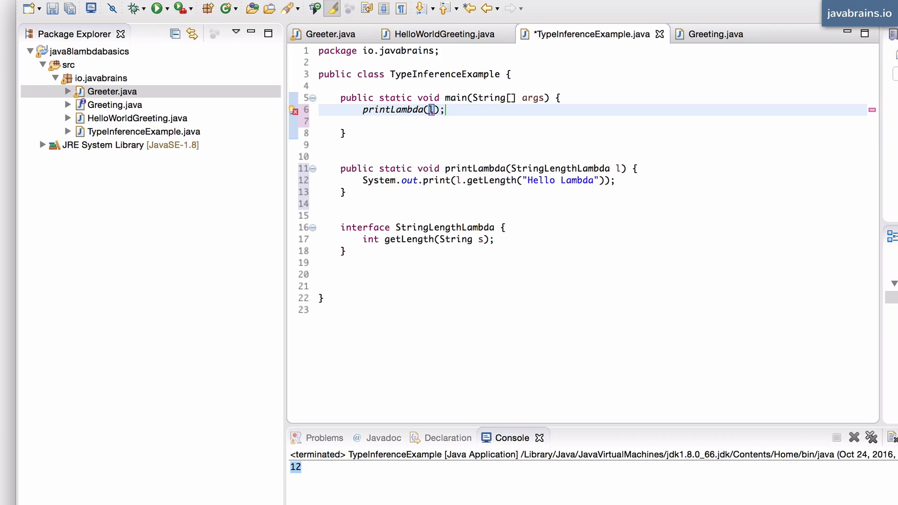
{"action": "type", "text": "s -> s.length()"}
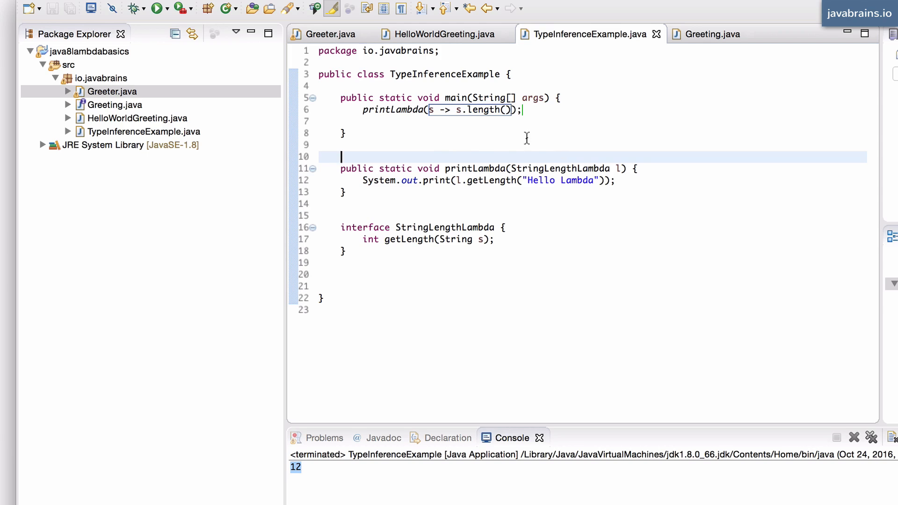
{"action": "mouse_move", "coordinate": [464, 168]}
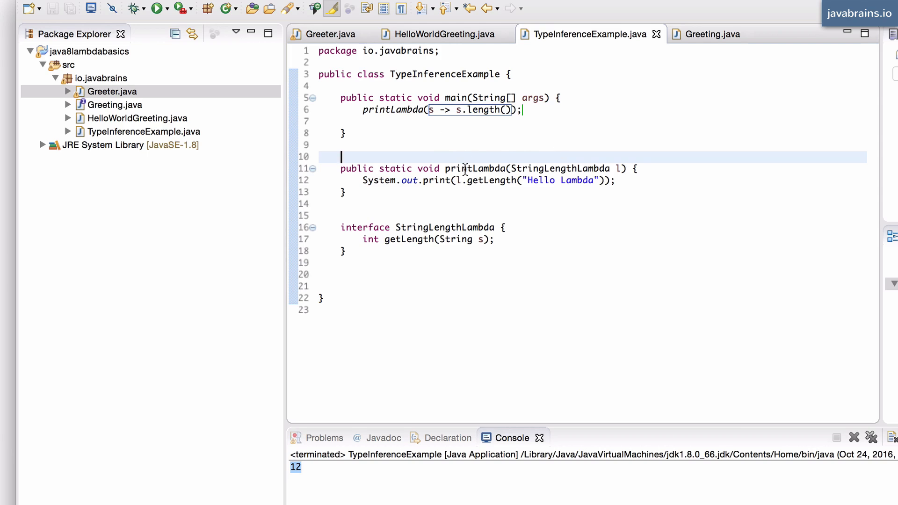
{"action": "mouse_move", "coordinate": [518, 227]}
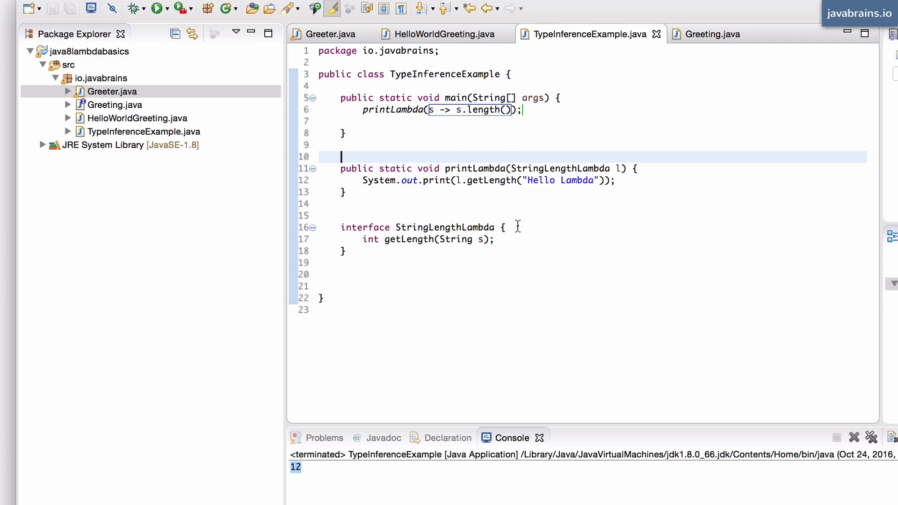